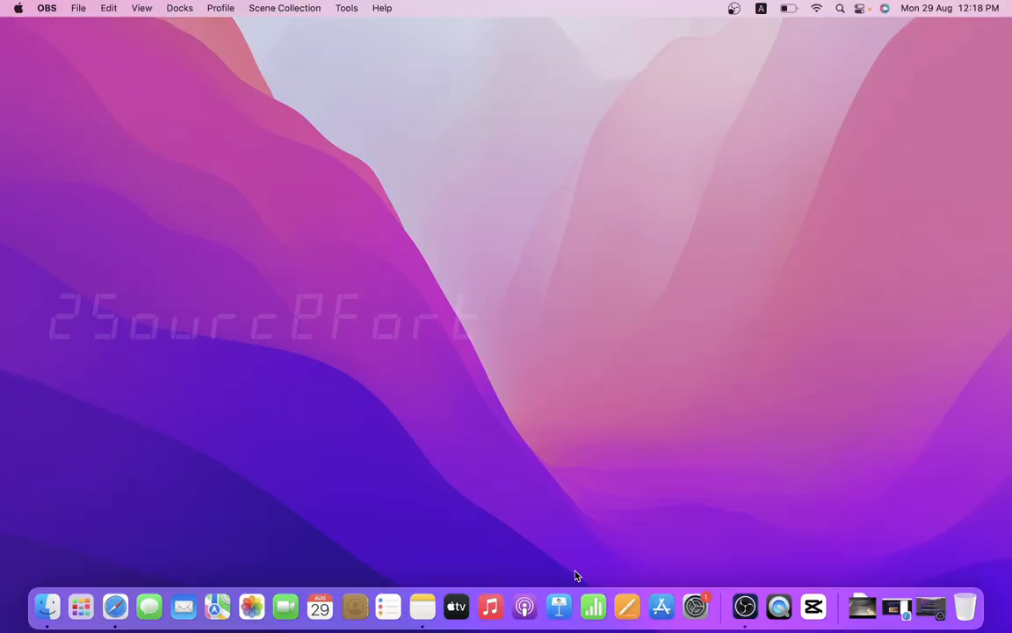
{"action": "mouse_move", "coordinate": [626, 605]}
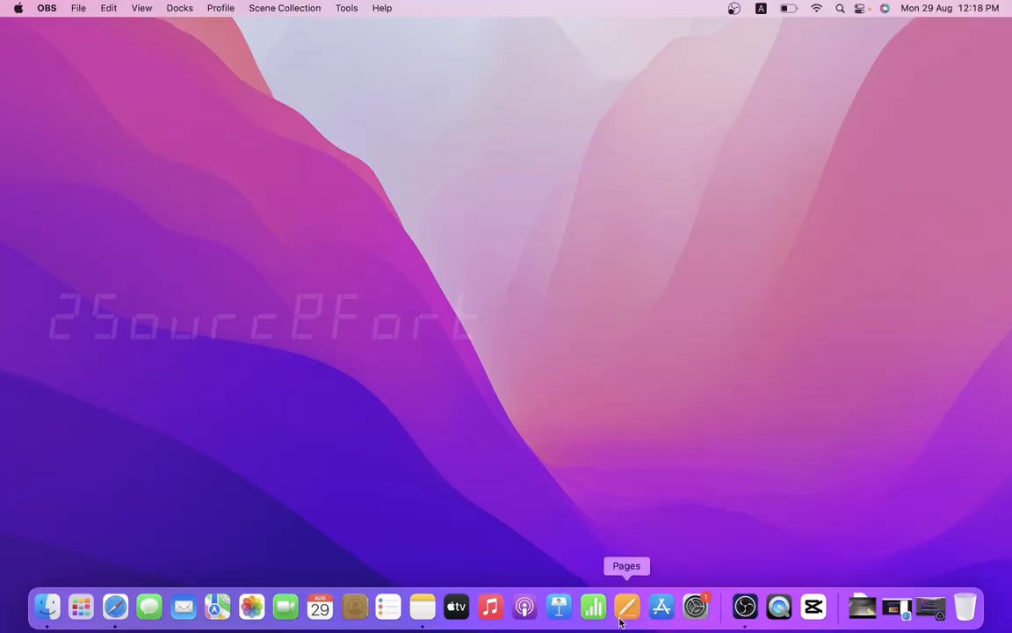
Step: Launch Notes from the Dock so its Welcome to Notes screen appears
{"action": "left_click", "coordinate": [421, 606]}
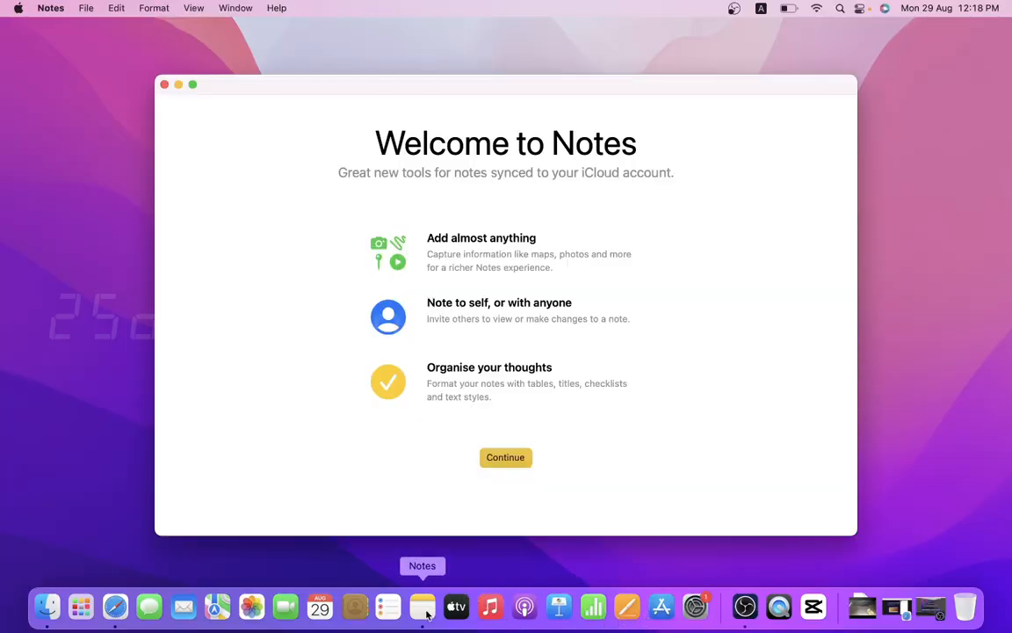
{"action": "mouse_move", "coordinate": [441, 485]}
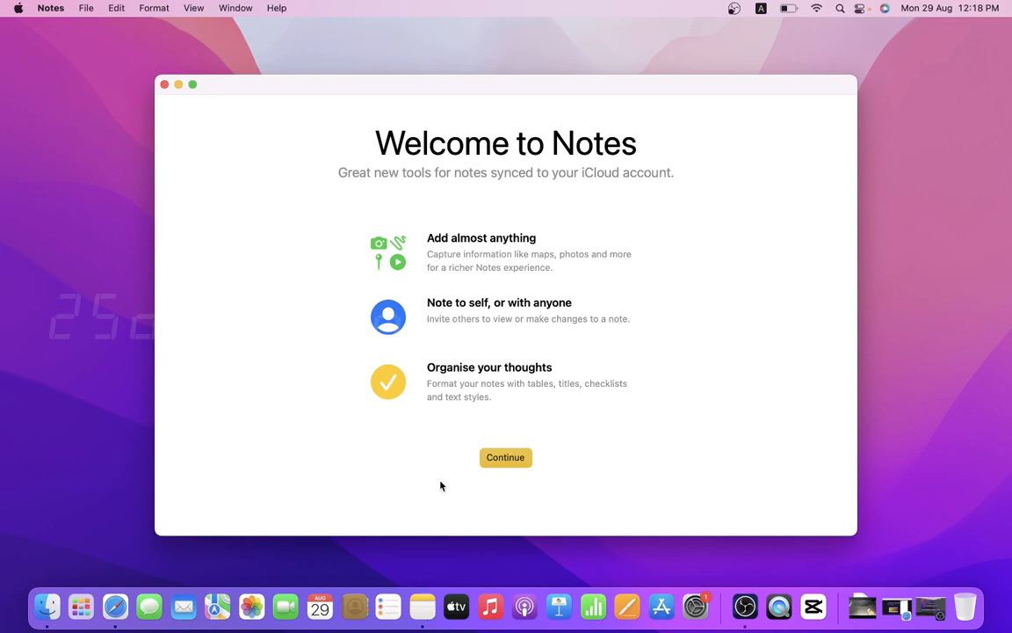
{"action": "mouse_move", "coordinate": [573, 169]}
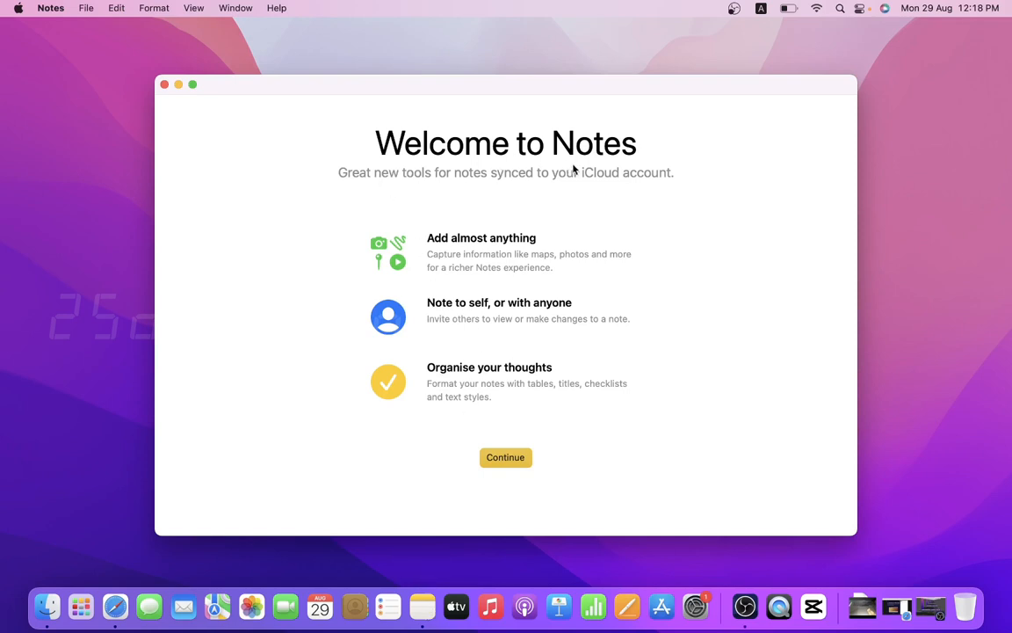
{"action": "mouse_move", "coordinate": [466, 253]}
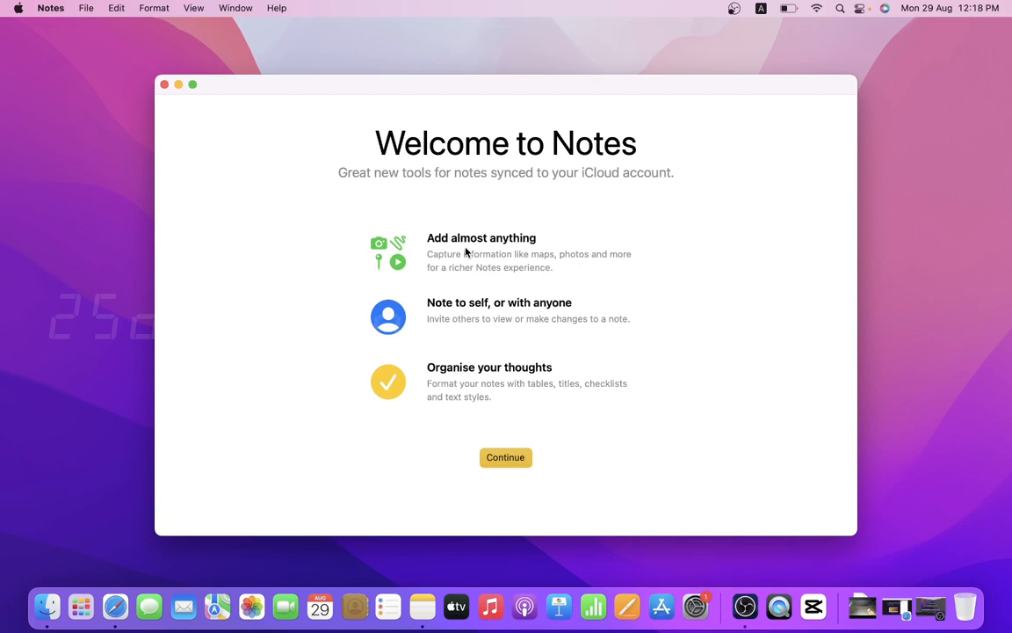
{"action": "mouse_move", "coordinate": [495, 344]}
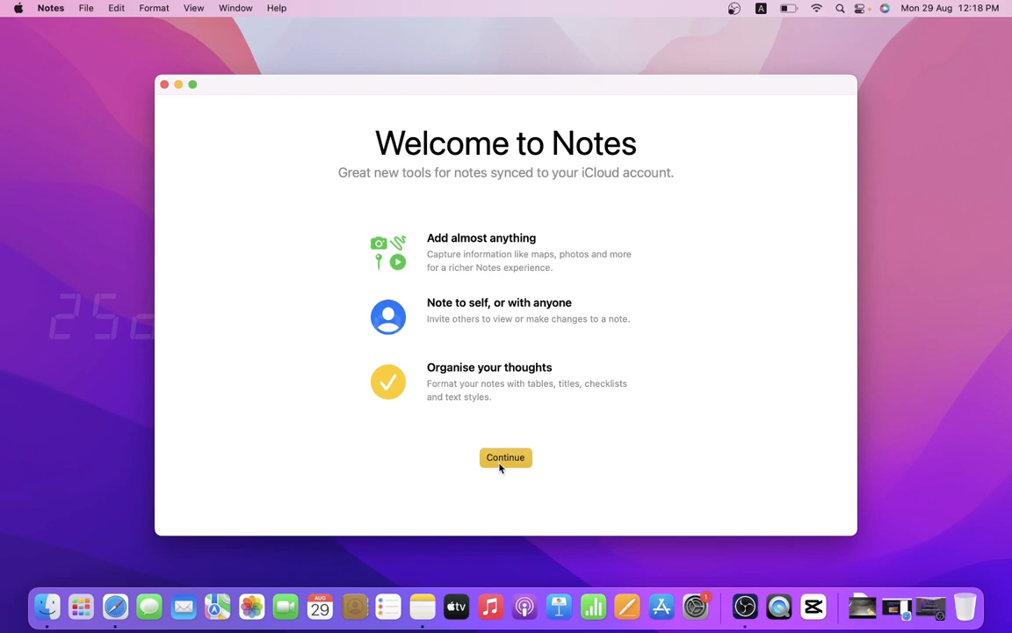
Step: Continue past the welcome screen into System Preferences' Apple ID pane with iCloud not signed in
{"action": "left_click", "coordinate": [506, 457]}
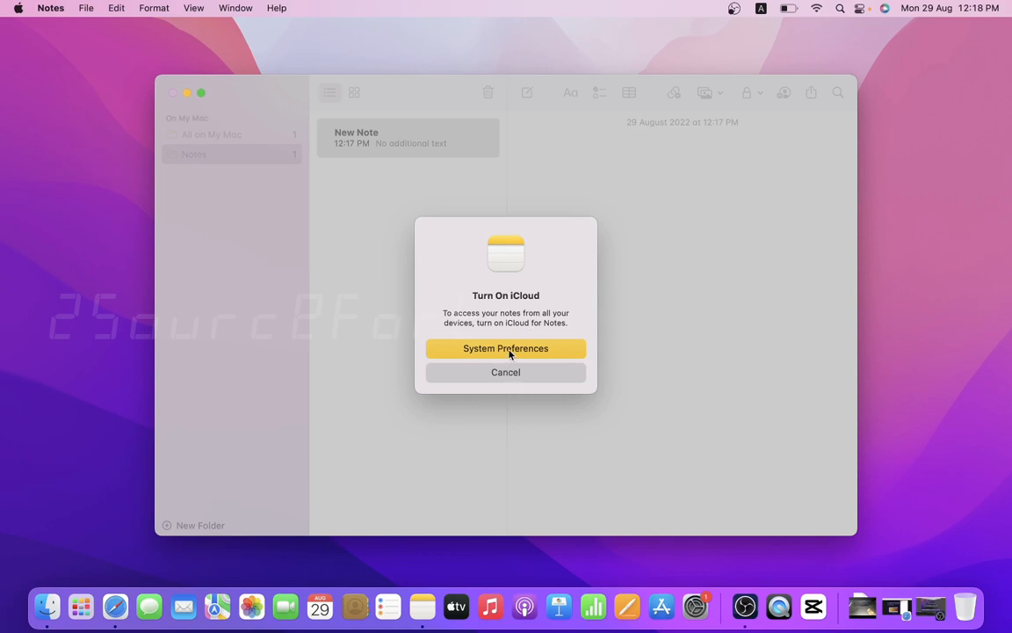
{"action": "left_click", "coordinate": [506, 348]}
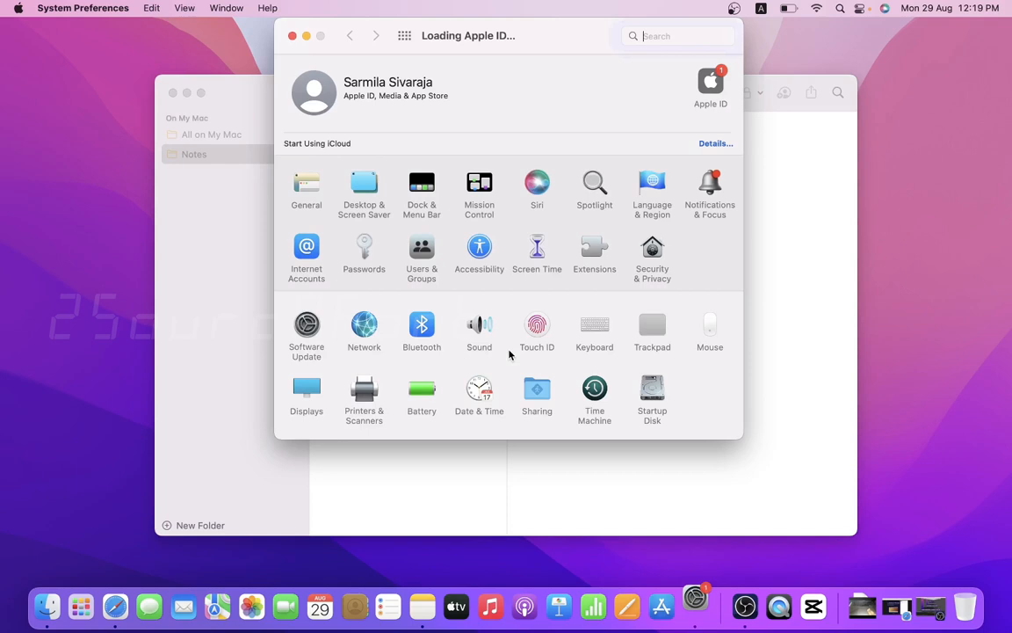
{"action": "left_click", "coordinate": [710, 88]}
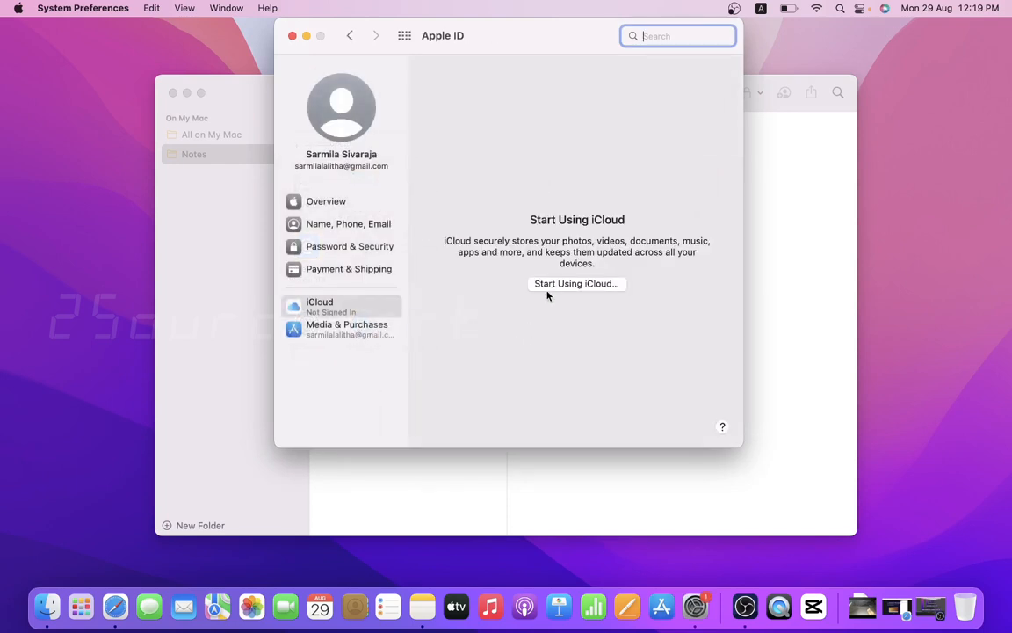
{"action": "mouse_move", "coordinate": [268, 5]}
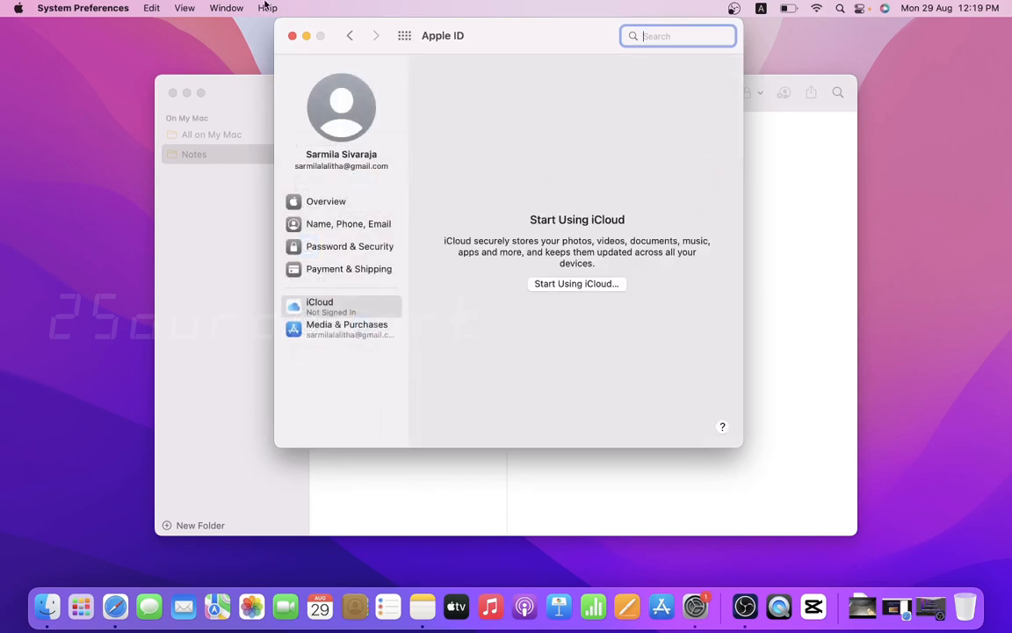
Step: In the note's own window, write the lines Fg, Bn, Heh and turn them into a checklist
{"action": "left_click", "coordinate": [292, 36]}
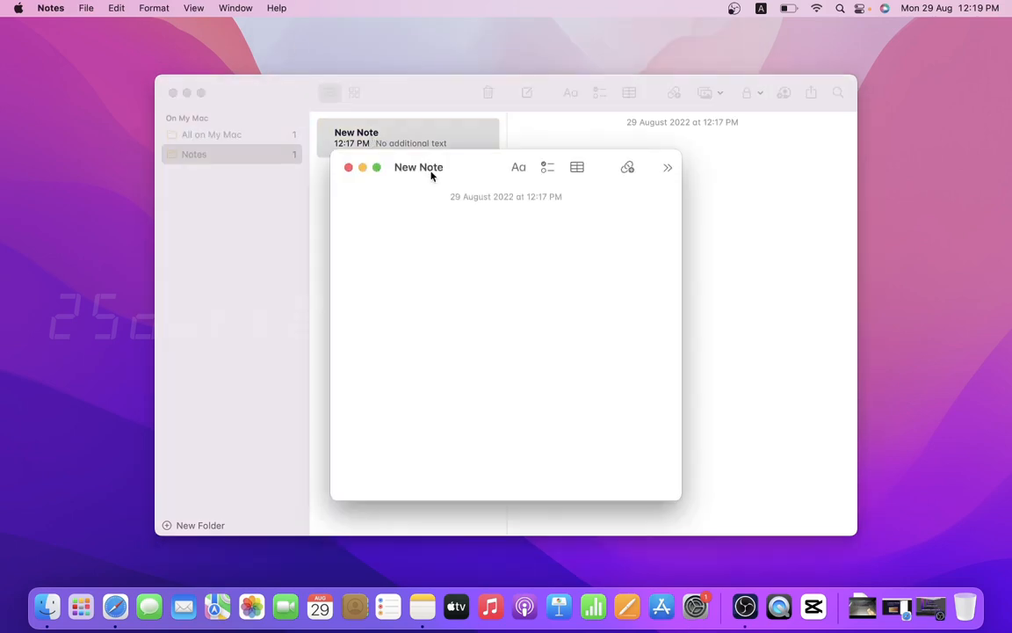
{"action": "left_click", "coordinate": [421, 210]}
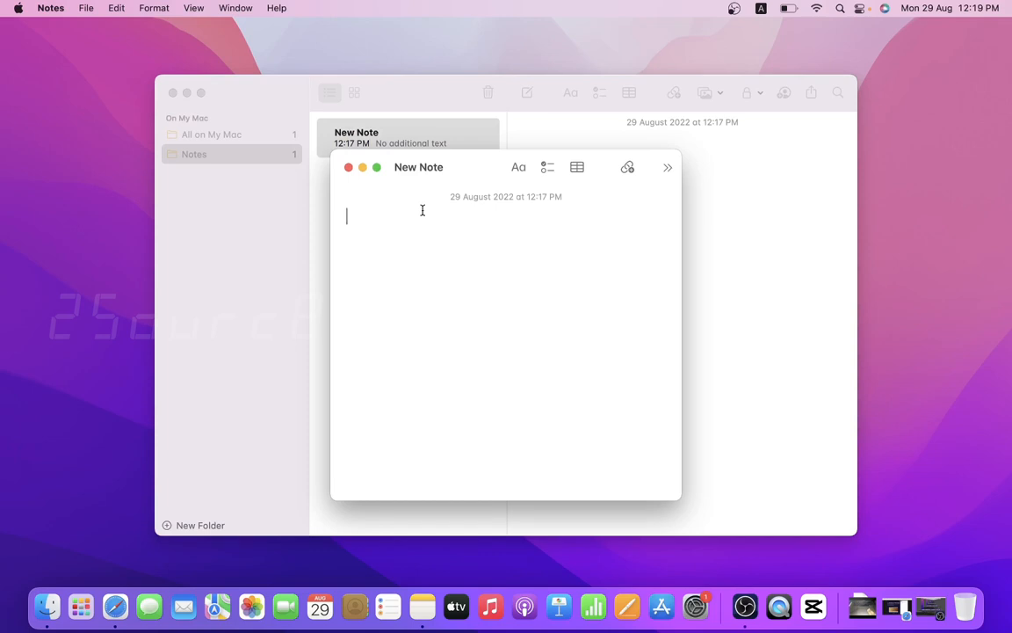
{"action": "type", "text": "abc"}
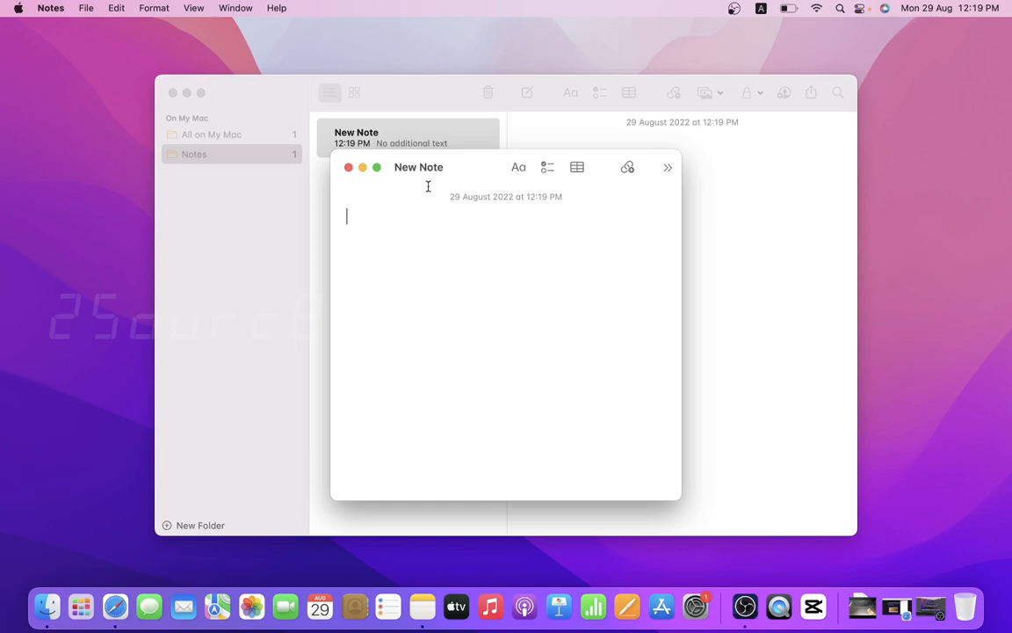
{"action": "left_click", "coordinate": [549, 167]}
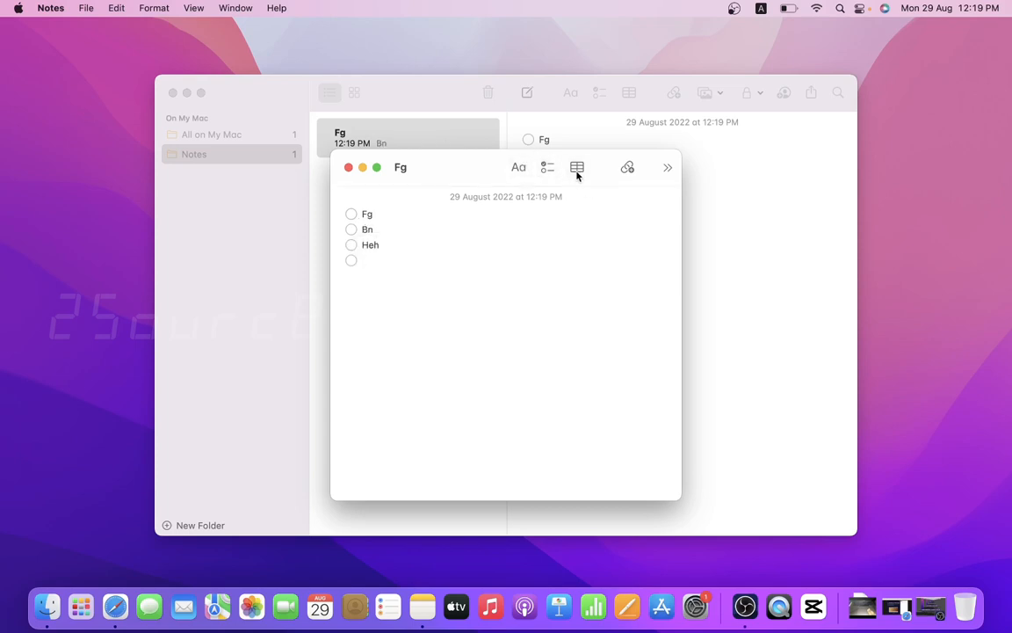
Step: Insert a table under the checklist with Dfgf, Nm, mm, mmm and G, peeking at the app-link and more menus
{"action": "left_click", "coordinate": [577, 167]}
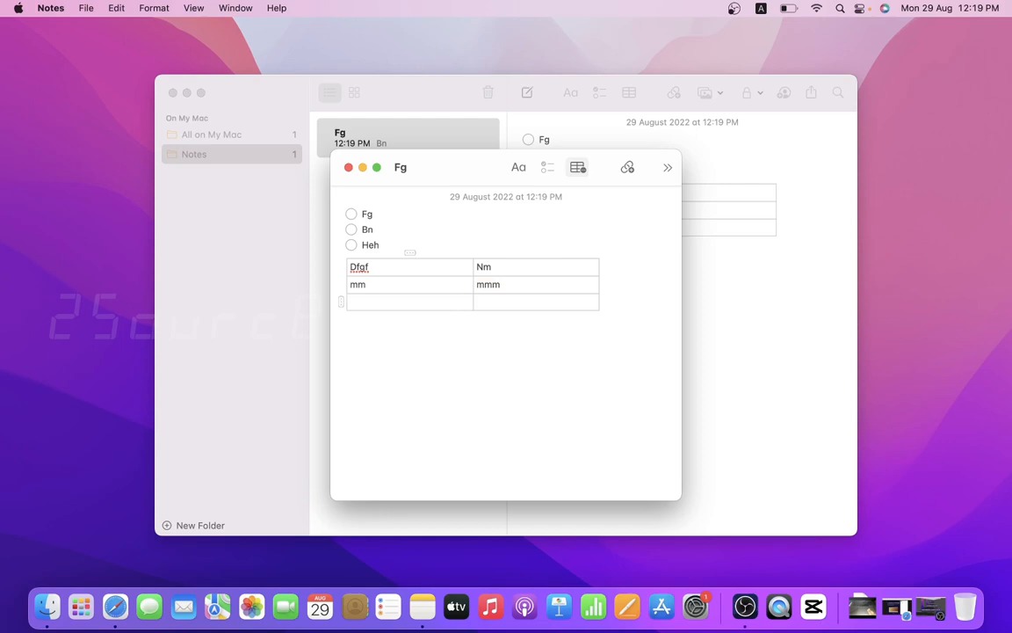
{"action": "type", "text": "g"}
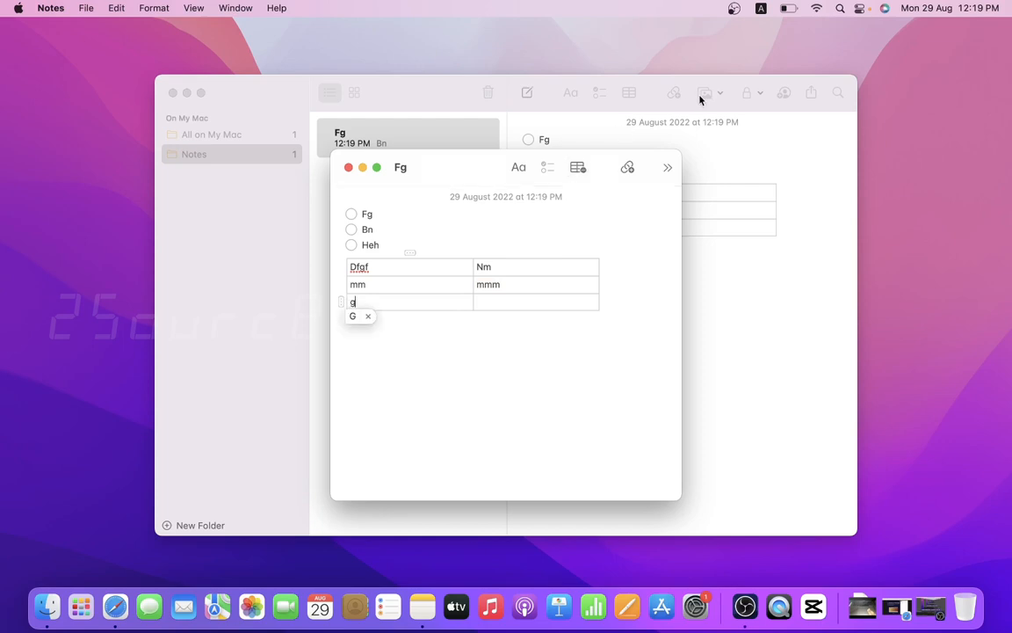
{"action": "left_click", "coordinate": [627, 167]}
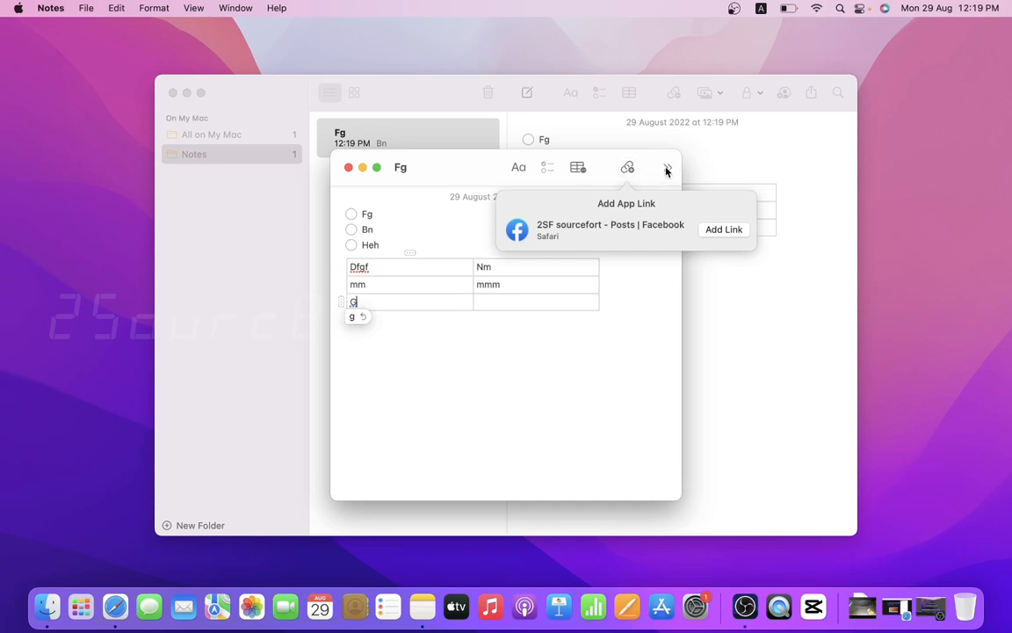
{"action": "left_click", "coordinate": [668, 167]}
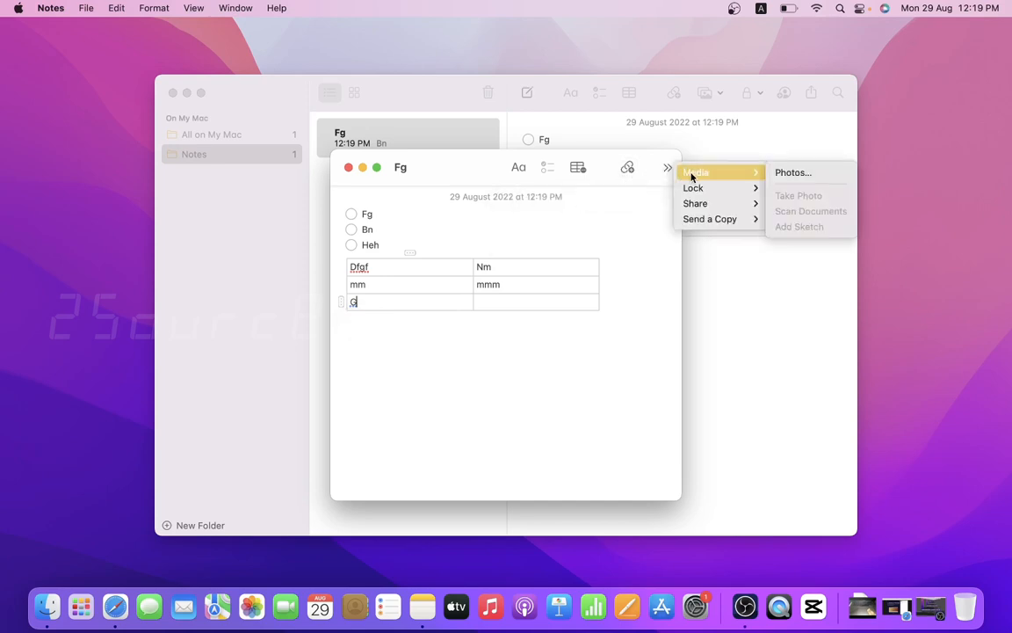
{"action": "mouse_move", "coordinate": [692, 188]}
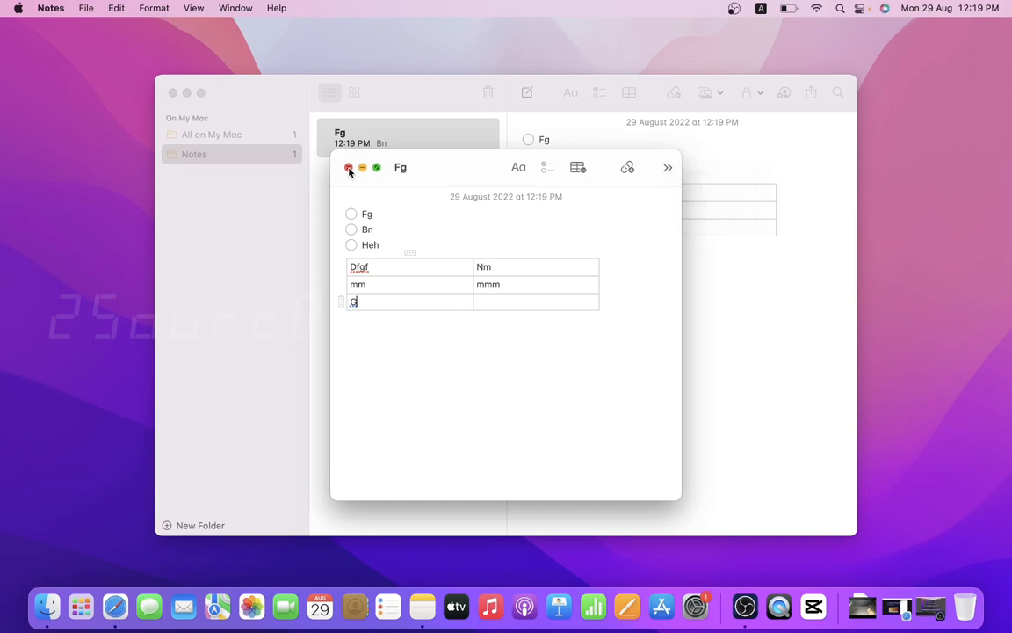
Step: Return to the main window and start Lock Note, then cancel the password dialog leaving the note unlocked
{"action": "left_click", "coordinate": [348, 169]}
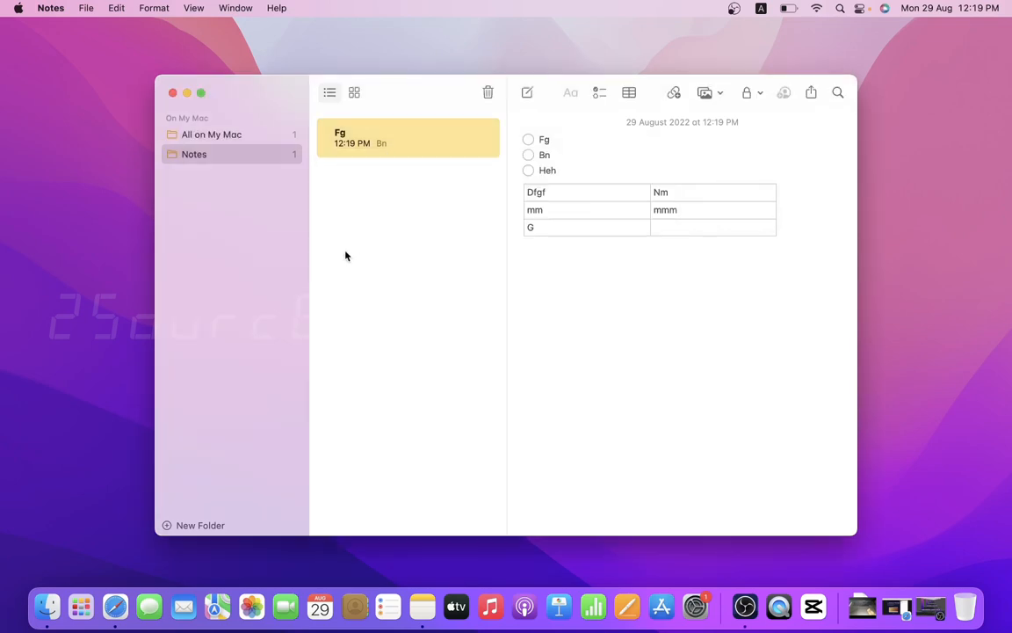
{"action": "mouse_move", "coordinate": [636, 63]}
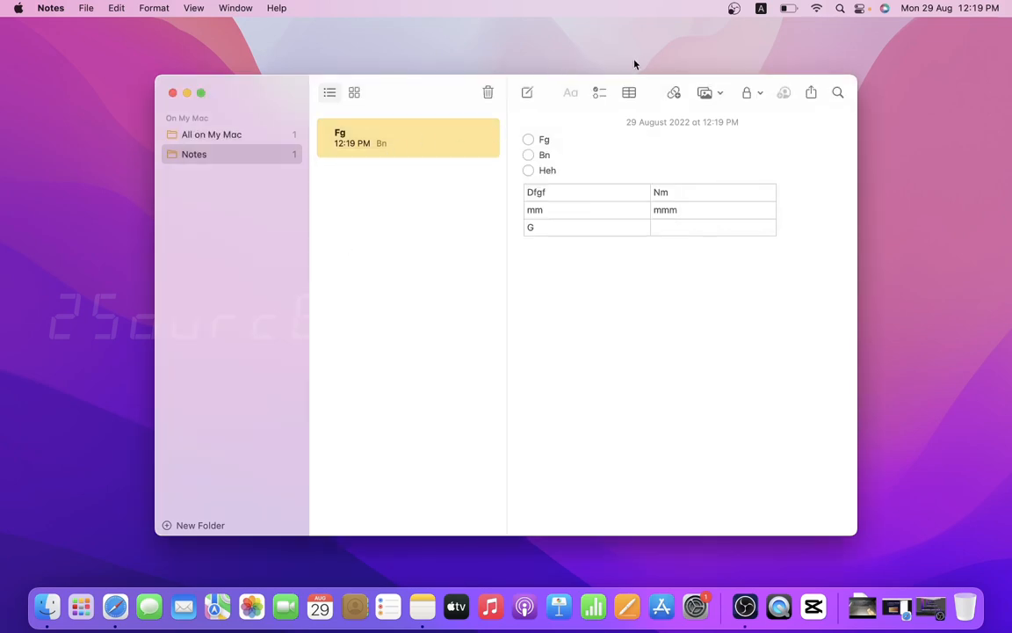
{"action": "left_click", "coordinate": [749, 91]}
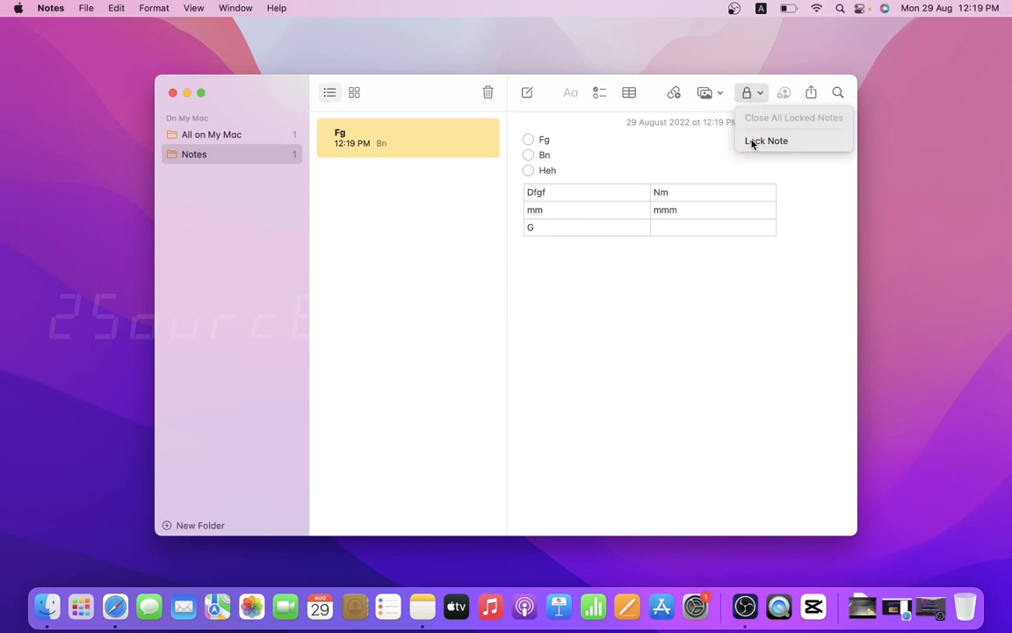
{"action": "left_click", "coordinate": [766, 140]}
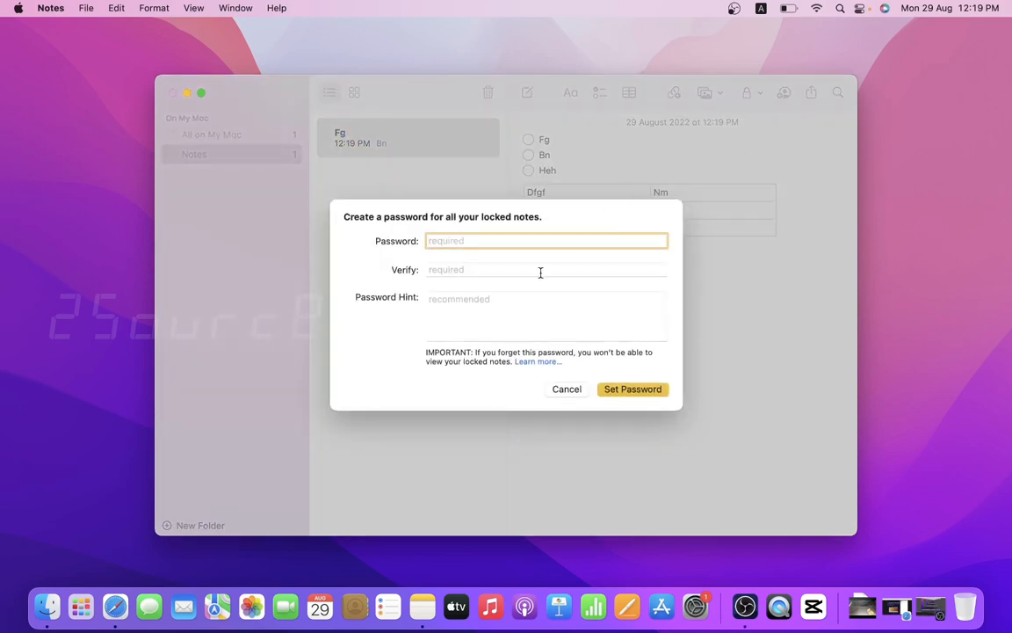
{"action": "left_click", "coordinate": [545, 315]}
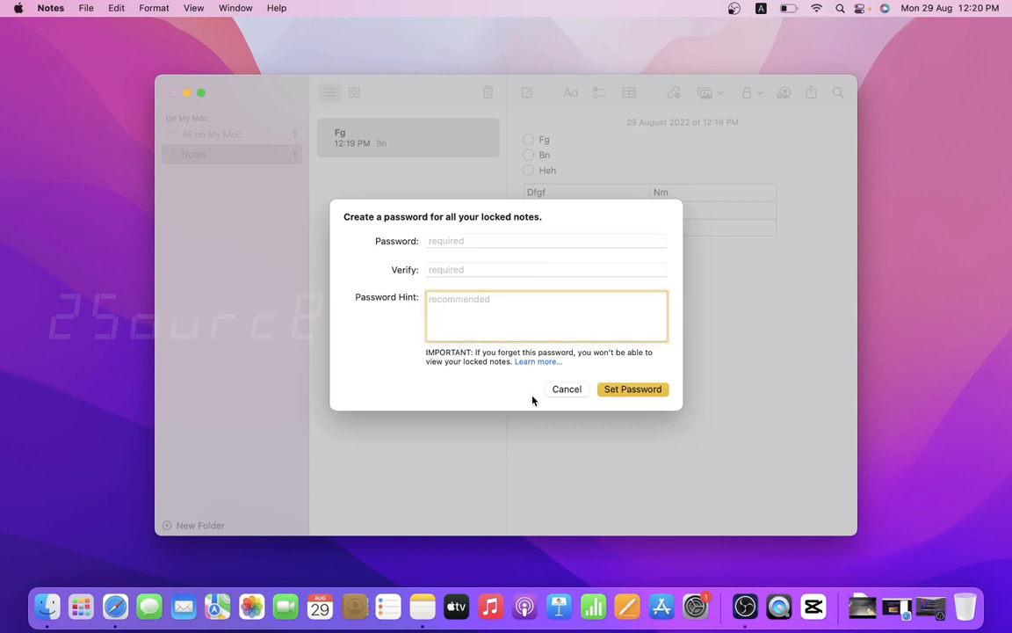
{"action": "mouse_move", "coordinate": [566, 391]}
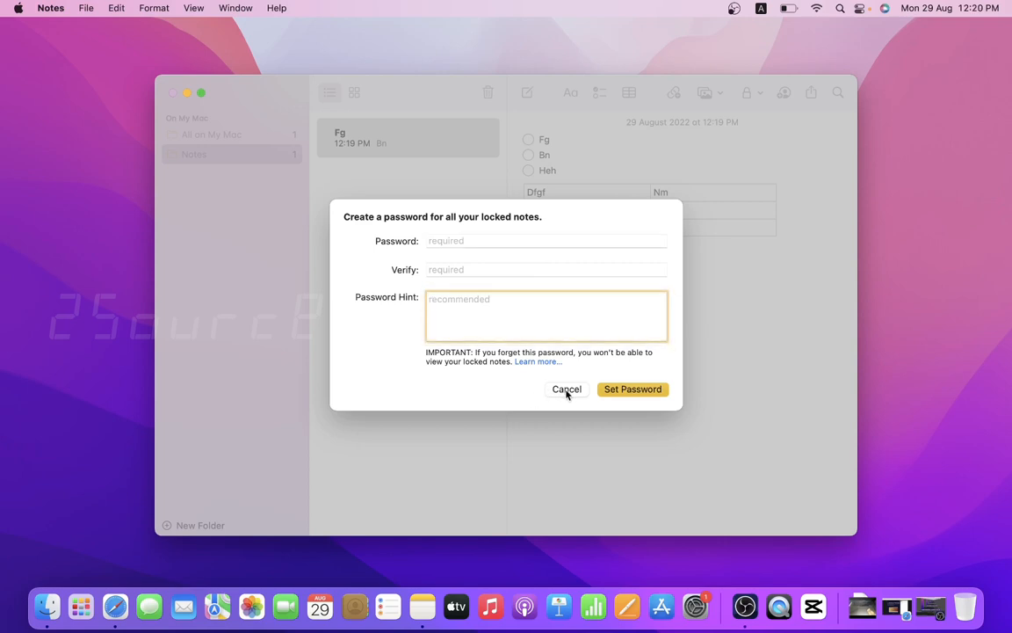
{"action": "left_click", "coordinate": [545, 315]}
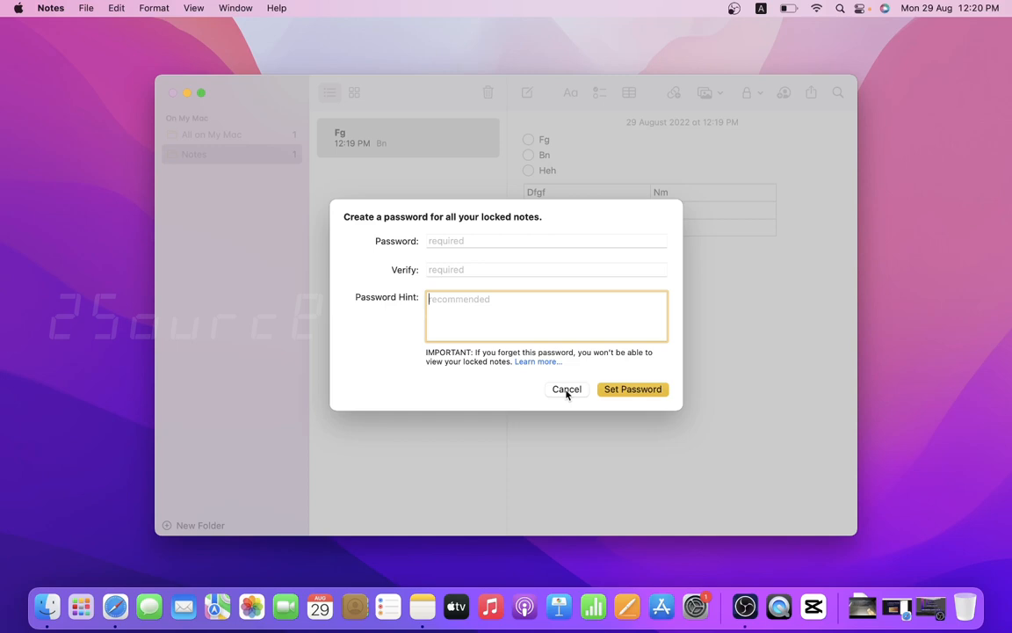
{"action": "left_click", "coordinate": [566, 391]}
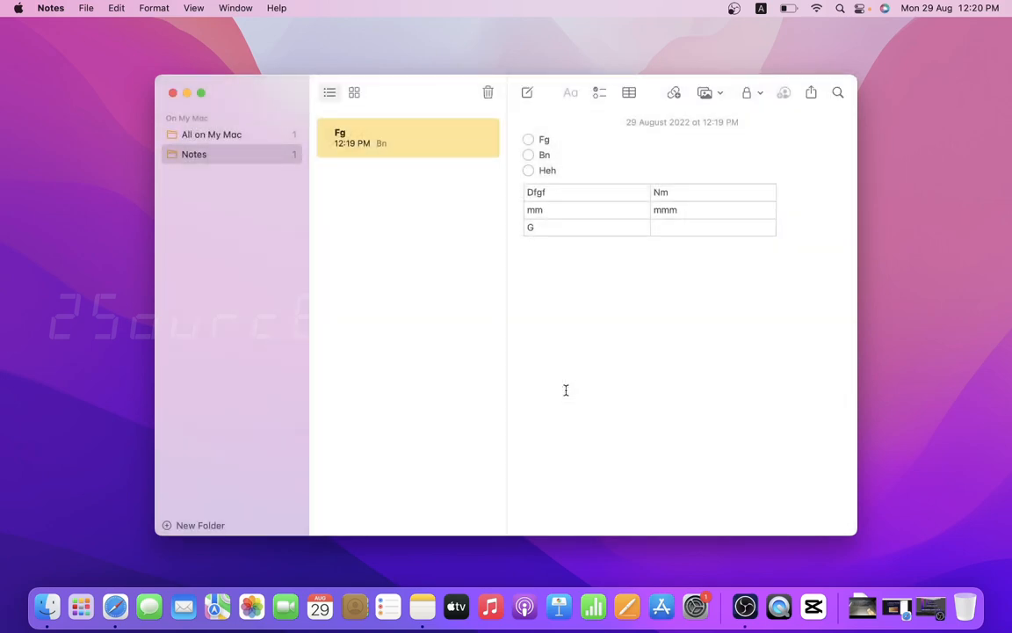
{"action": "mouse_move", "coordinate": [495, 174]}
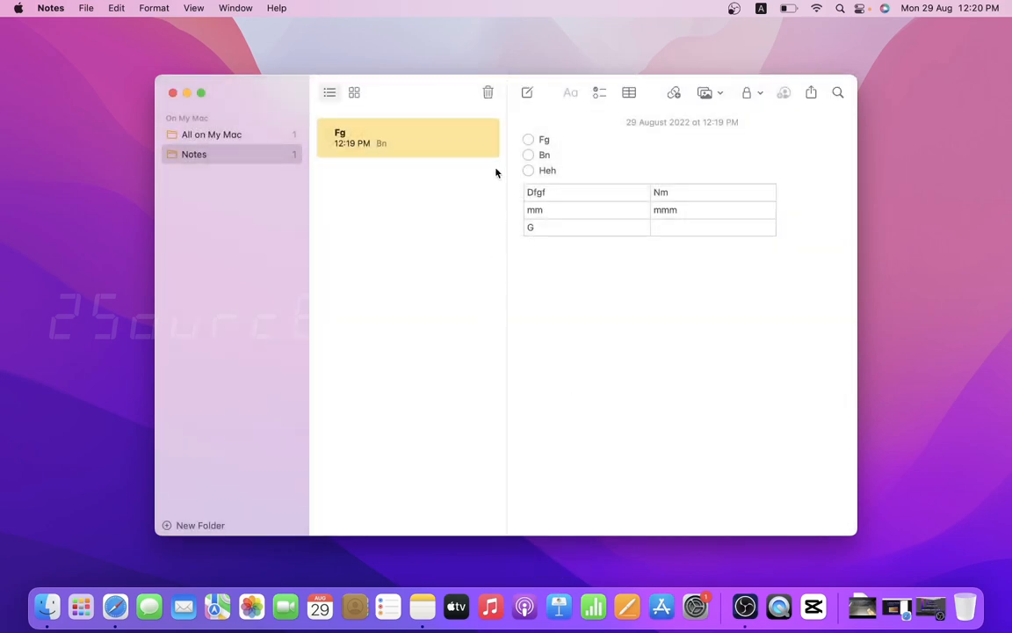
{"action": "mouse_move", "coordinate": [605, 369]}
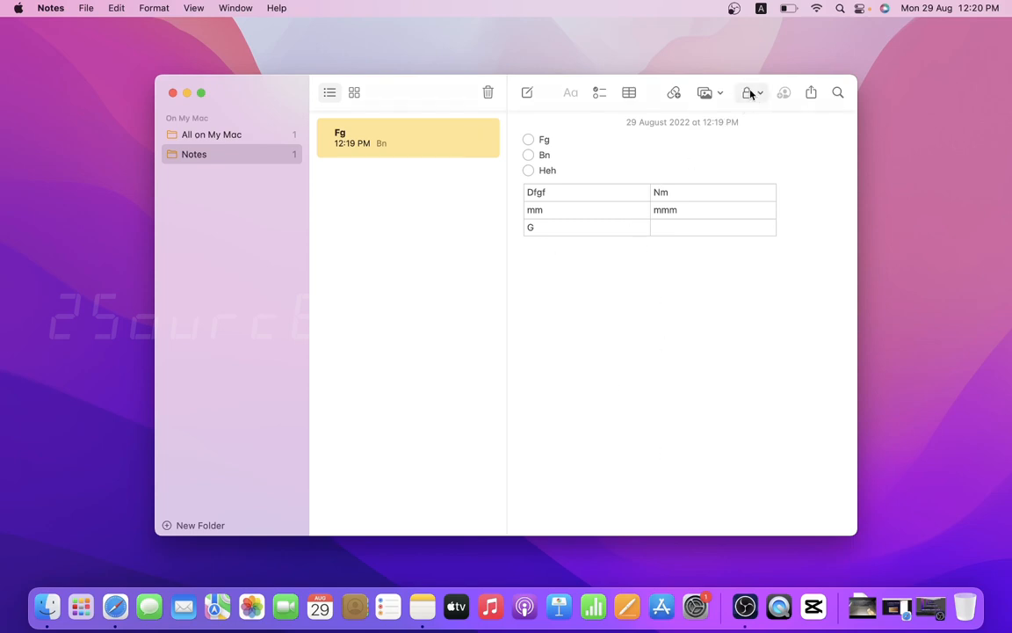
Step: Lock the Fg note with a verified password and the hint 'num', acknowledging the locked-notes notice
{"action": "left_click", "coordinate": [749, 92]}
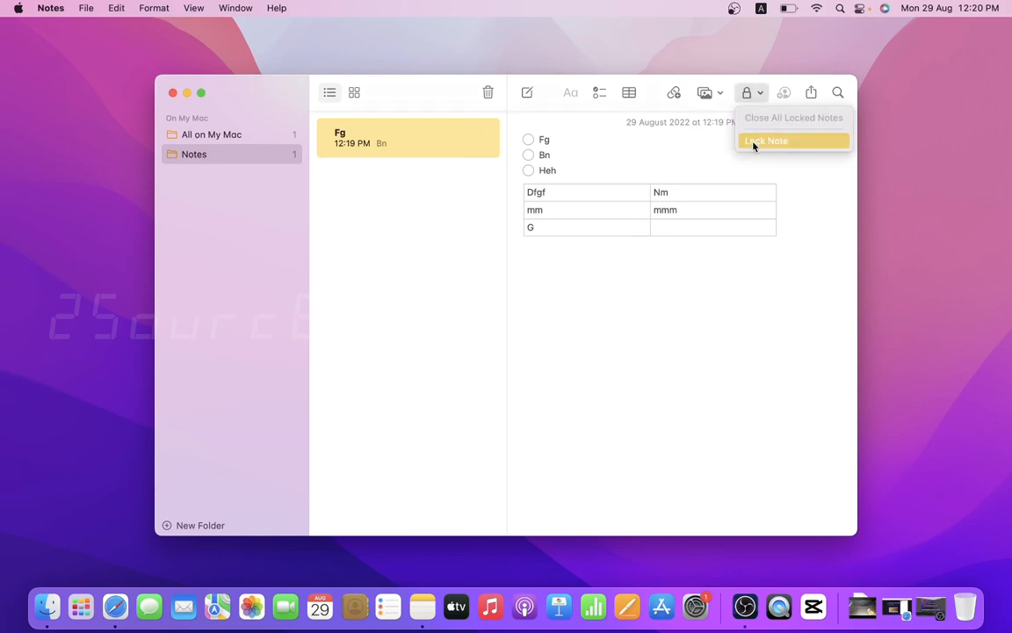
{"action": "left_click", "coordinate": [766, 141]}
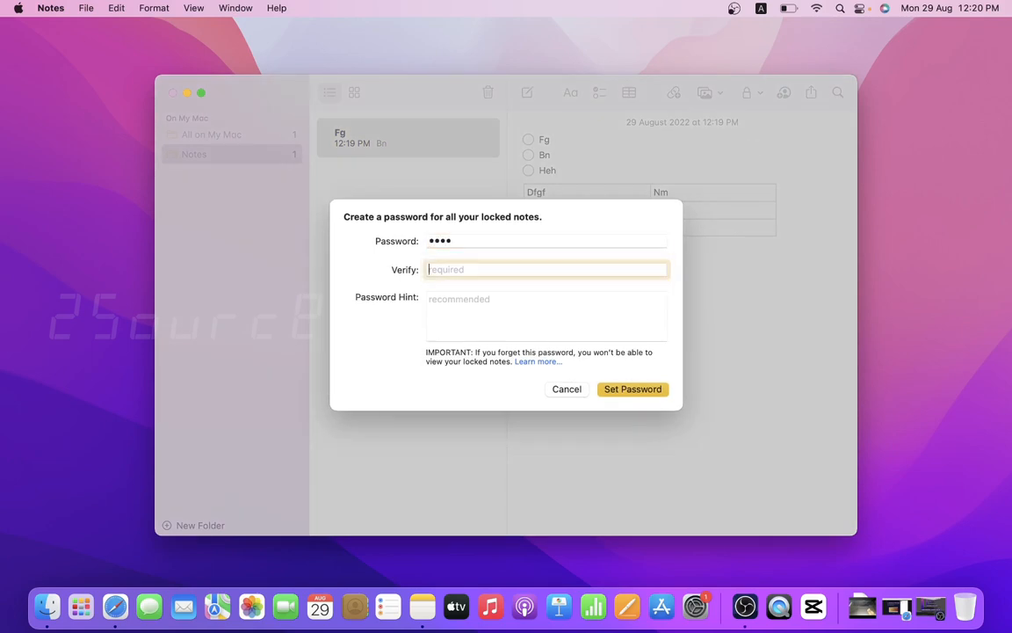
{"action": "type", "text": "••••"}
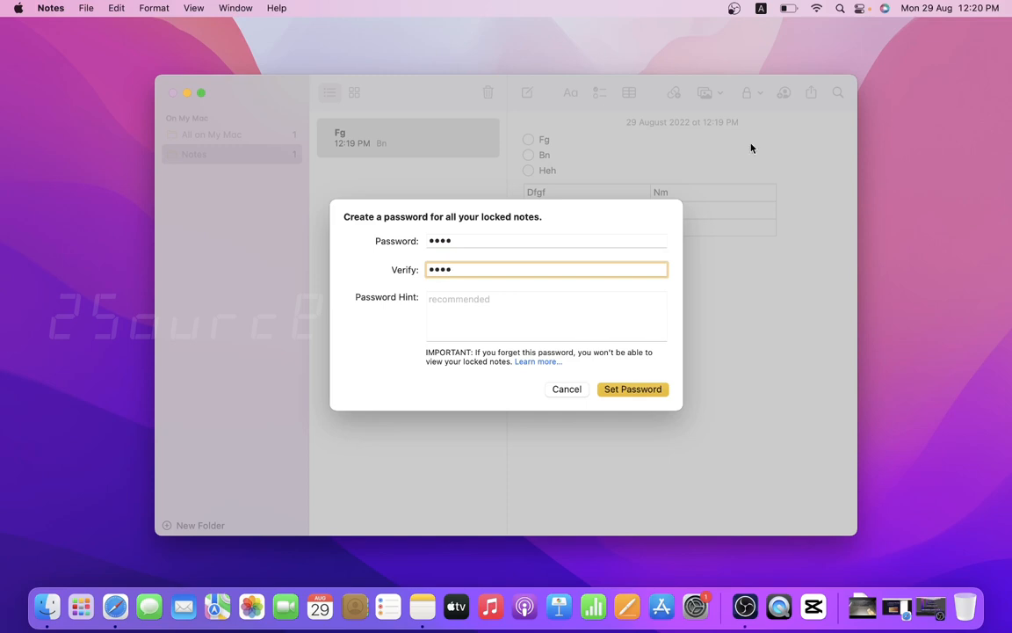
{"action": "left_click", "coordinate": [544, 317]}
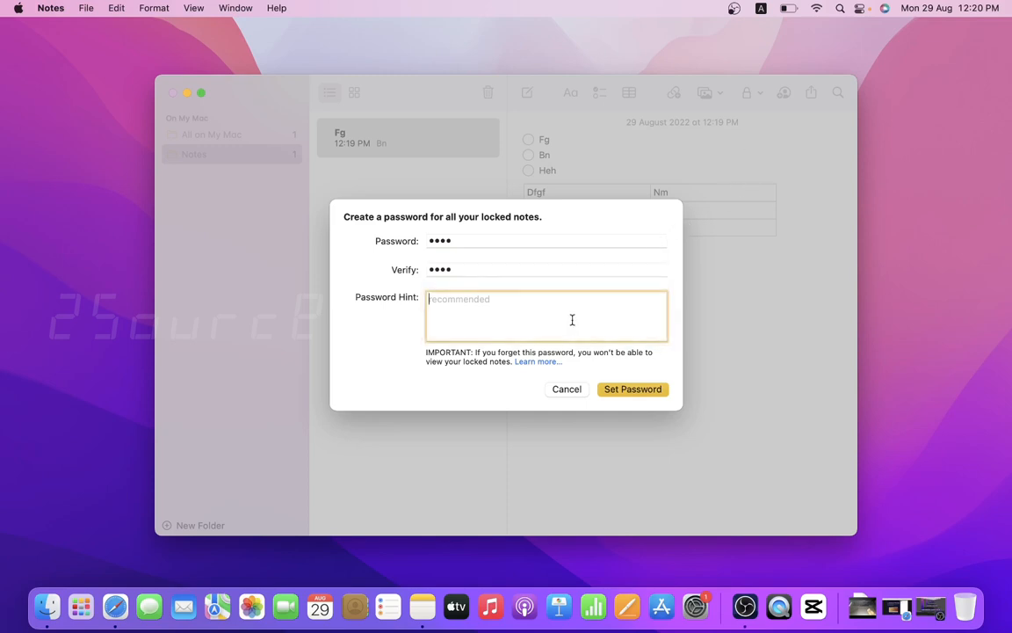
{"action": "type", "text": "num"}
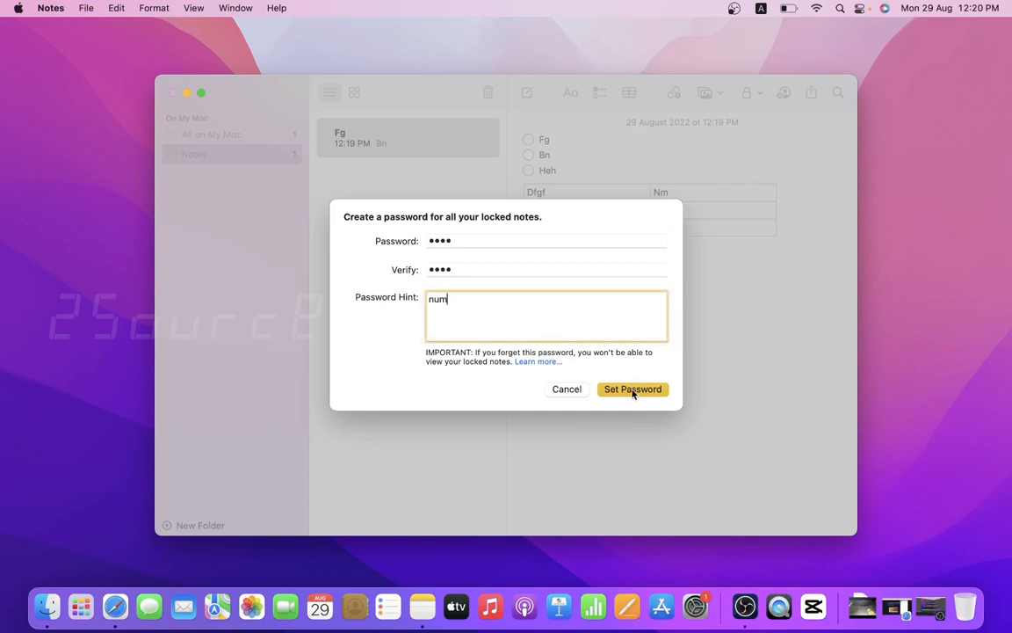
{"action": "left_click", "coordinate": [633, 388]}
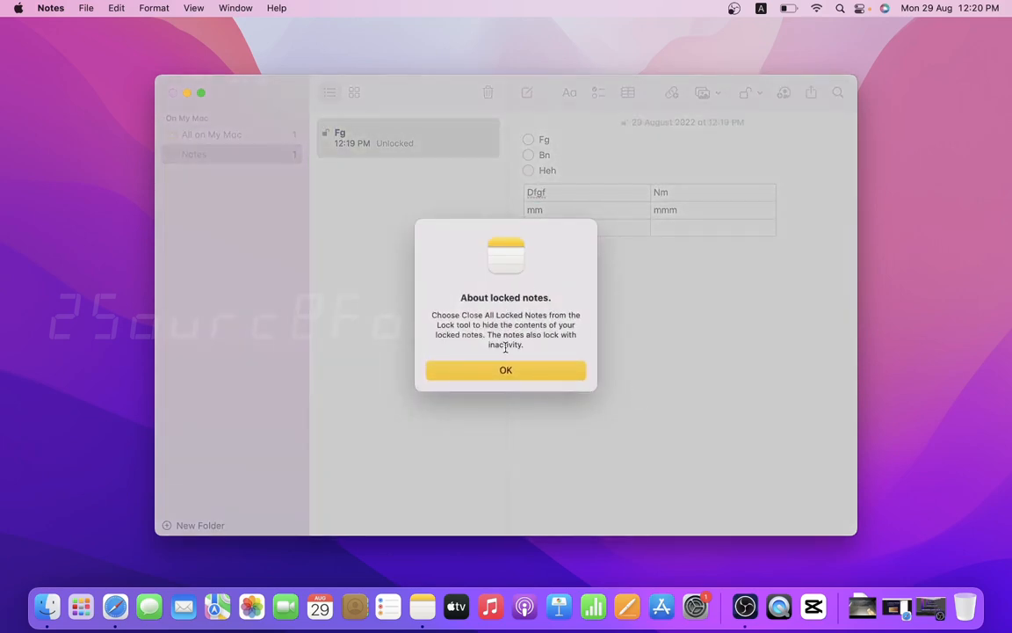
{"action": "left_click", "coordinate": [506, 369]}
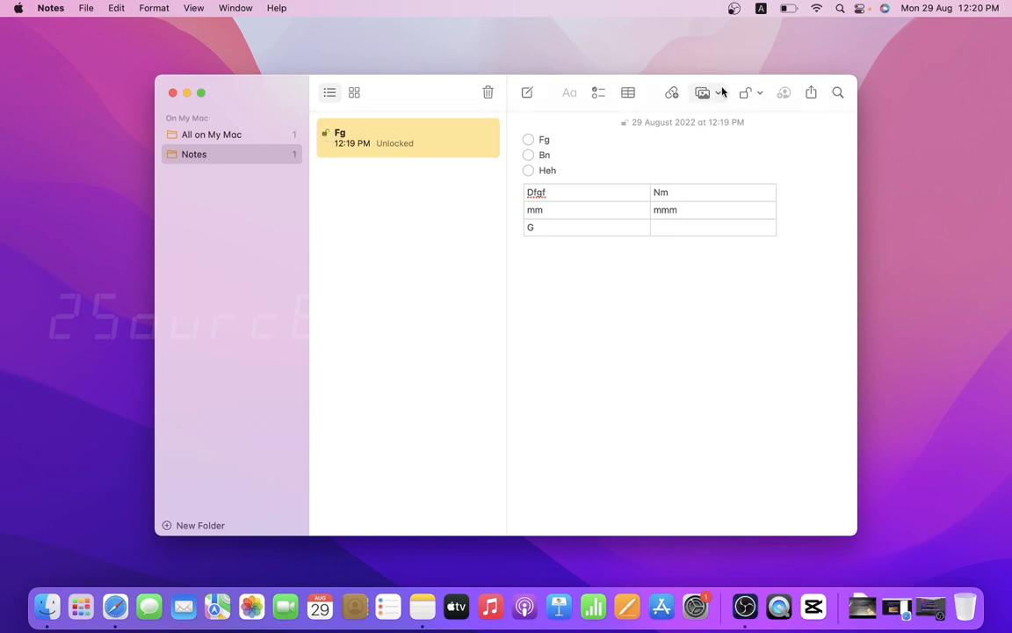
{"action": "left_click", "coordinate": [753, 91]}
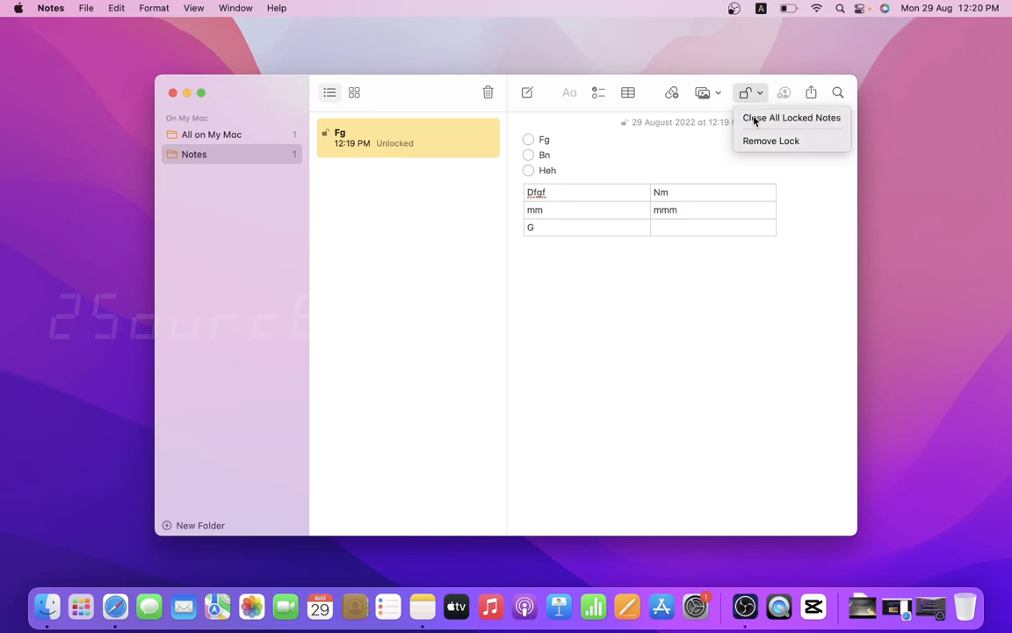
{"action": "left_click", "coordinate": [791, 116]}
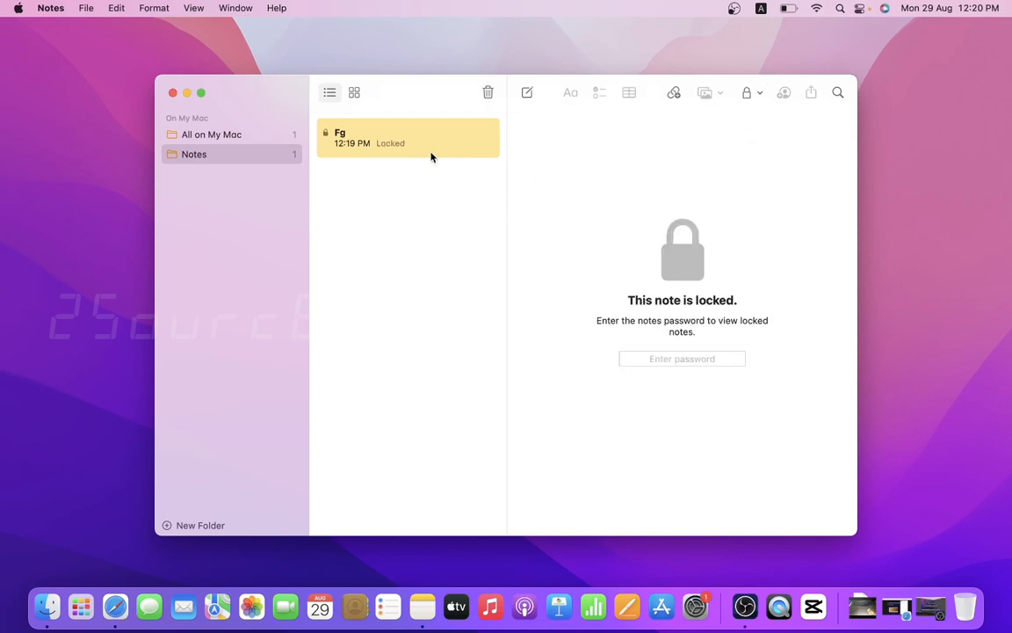
{"action": "double_click", "coordinate": [408, 137]}
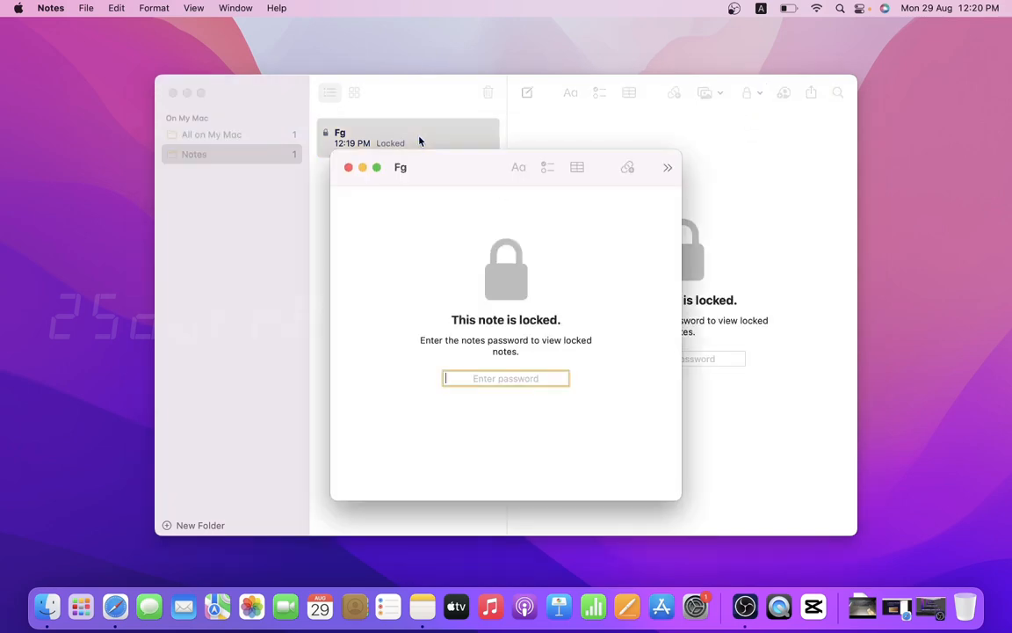
{"action": "mouse_move", "coordinate": [476, 328]}
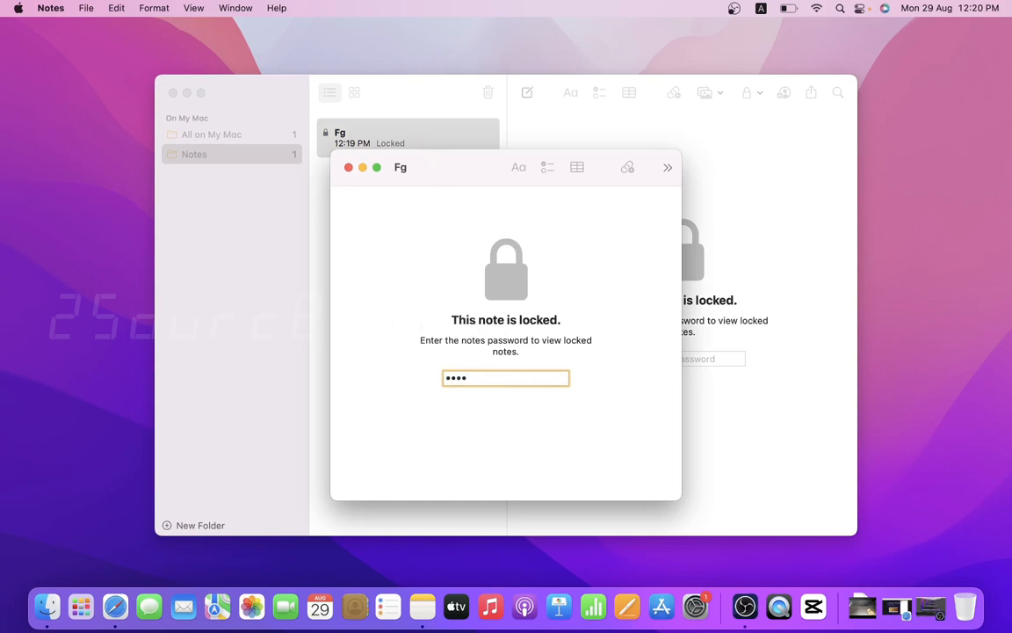
{"action": "key", "text": "return"}
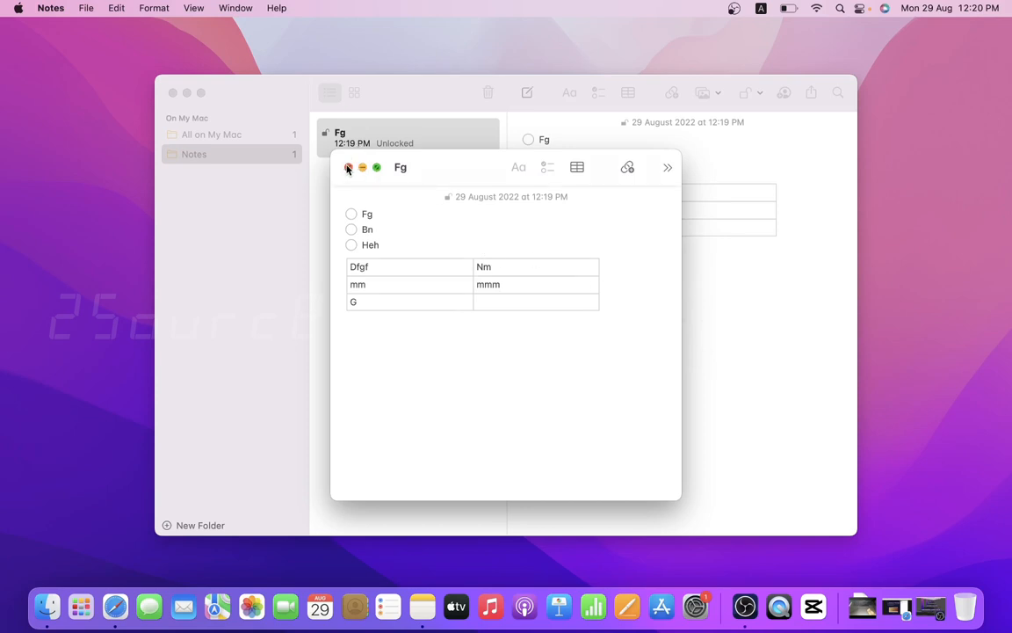
{"action": "left_click", "coordinate": [348, 169]}
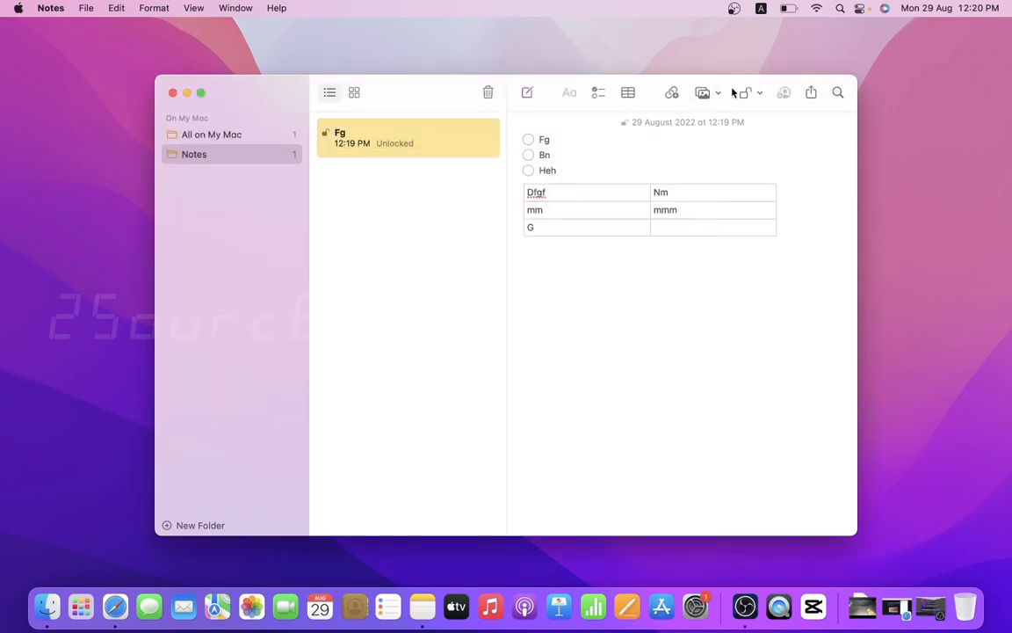
Step: Remove the lock from the Fg note, then create and discard an empty new note
{"action": "left_click", "coordinate": [747, 91]}
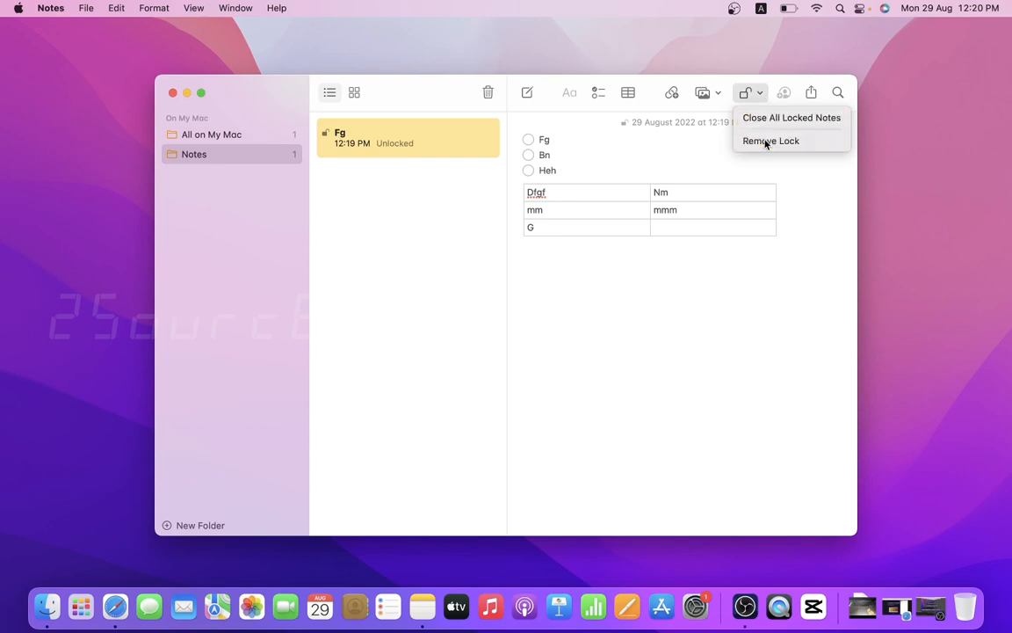
{"action": "left_click", "coordinate": [770, 140]}
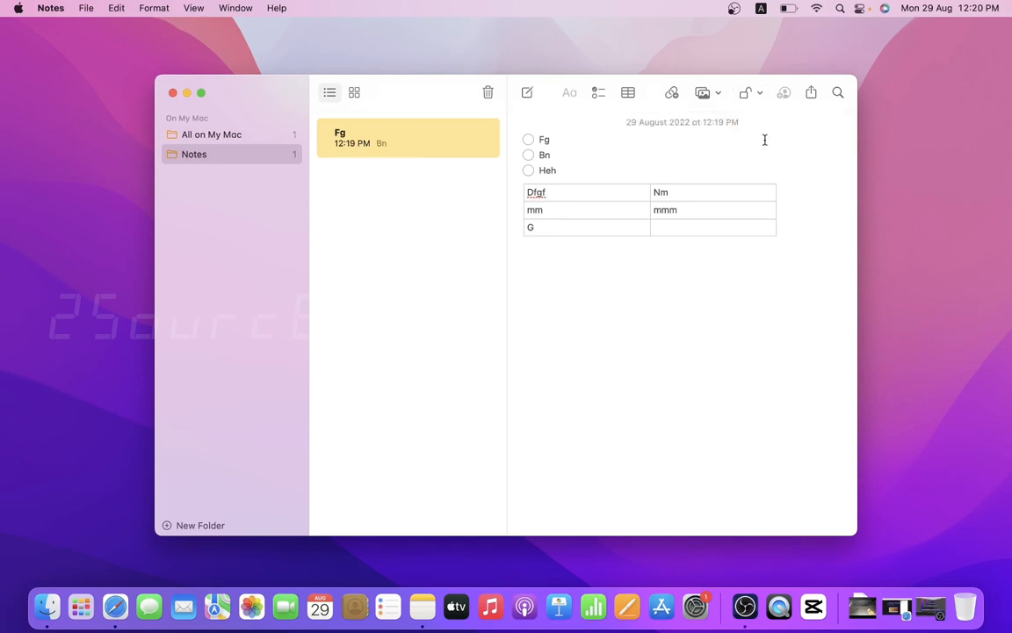
{"action": "mouse_move", "coordinate": [587, 114]}
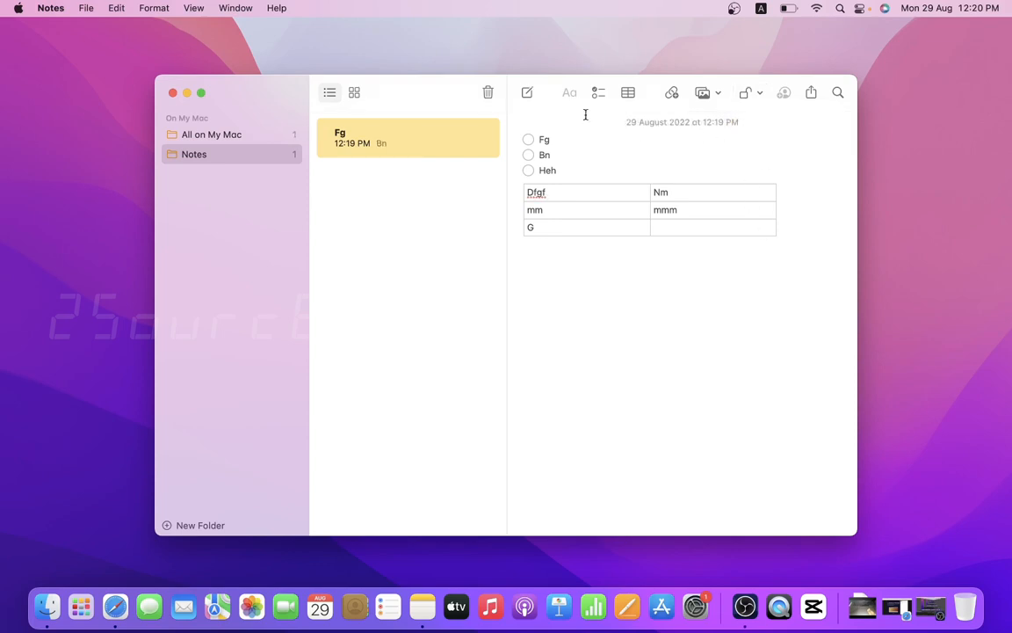
{"action": "left_click", "coordinate": [528, 91]}
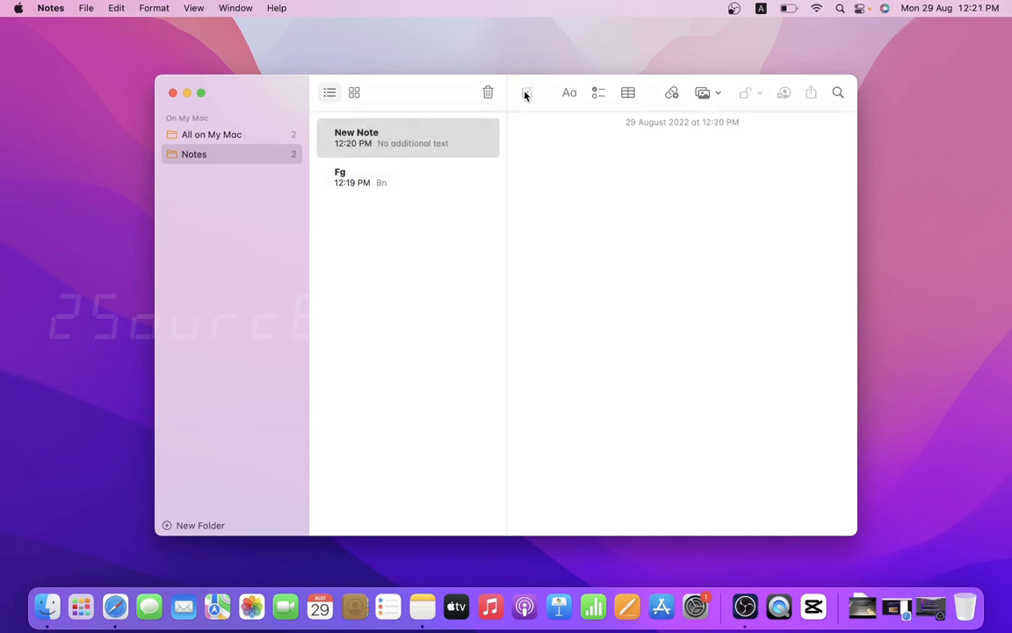
{"action": "left_click", "coordinate": [489, 91]}
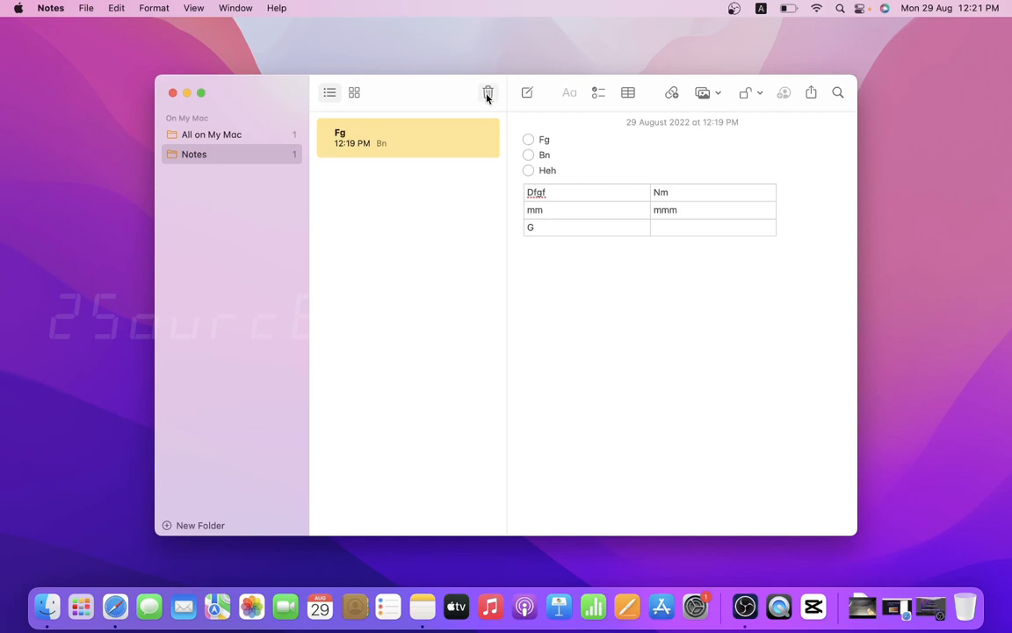
Step: Trash the Fg note, acknowledge the notice and switch to the Recently Deleted folder
{"action": "left_click", "coordinate": [489, 91]}
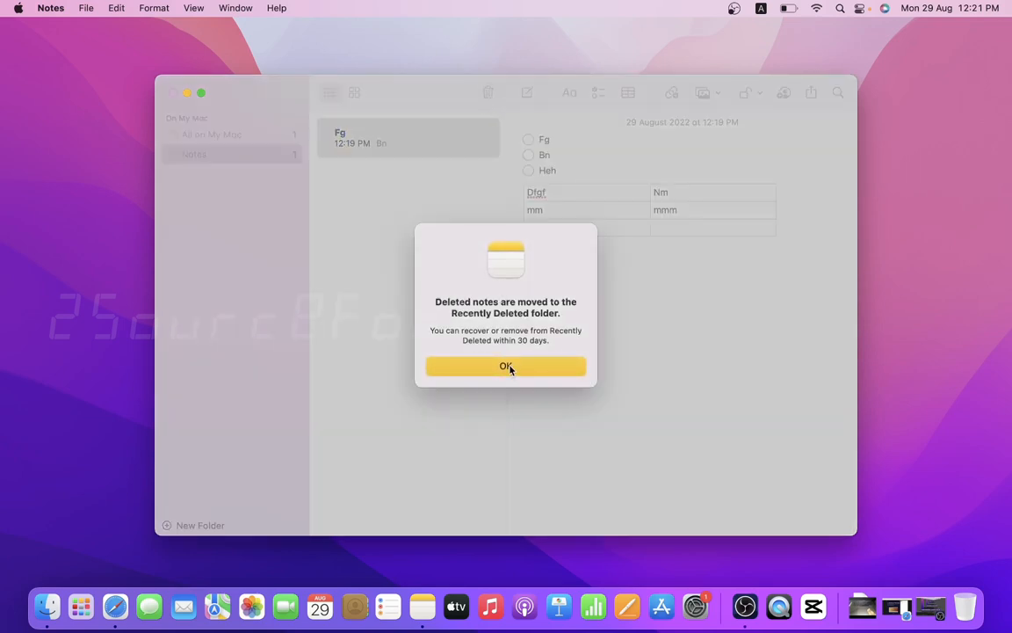
{"action": "mouse_move", "coordinate": [511, 369]}
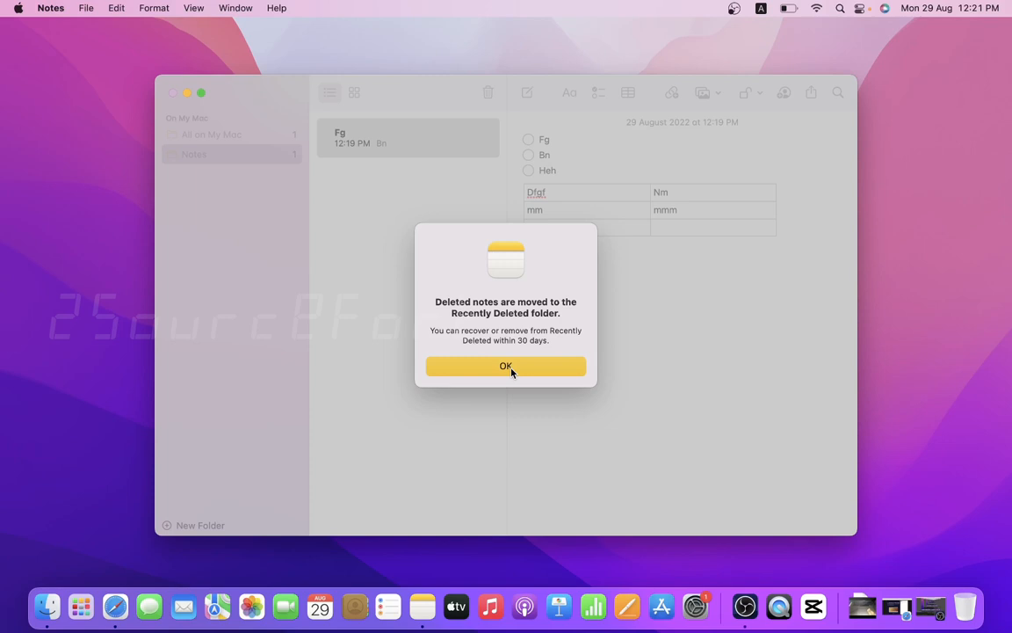
{"action": "left_click", "coordinate": [506, 365]}
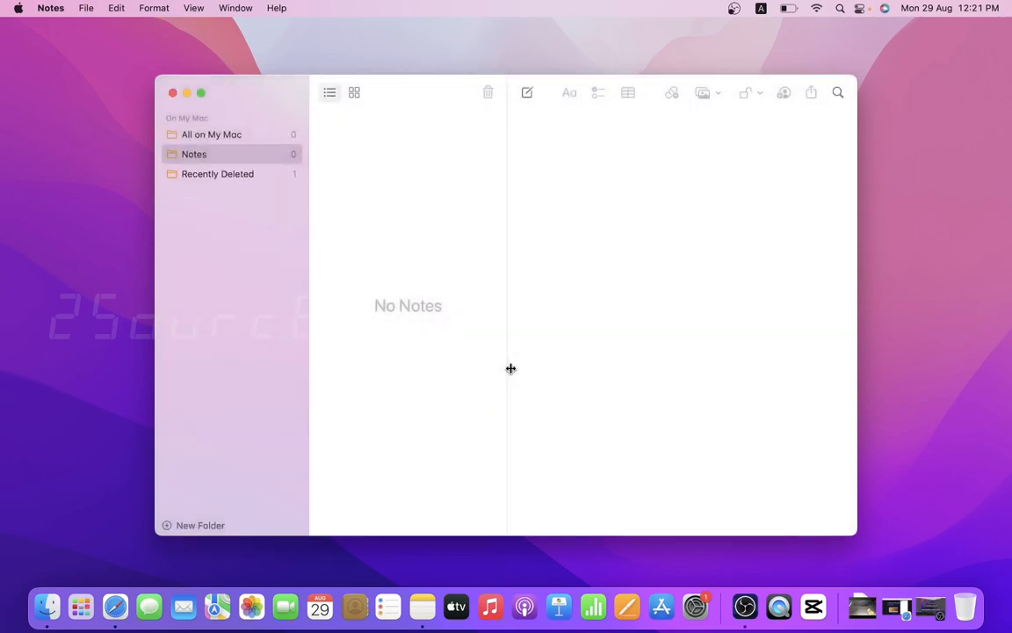
{"action": "left_click", "coordinate": [218, 174]}
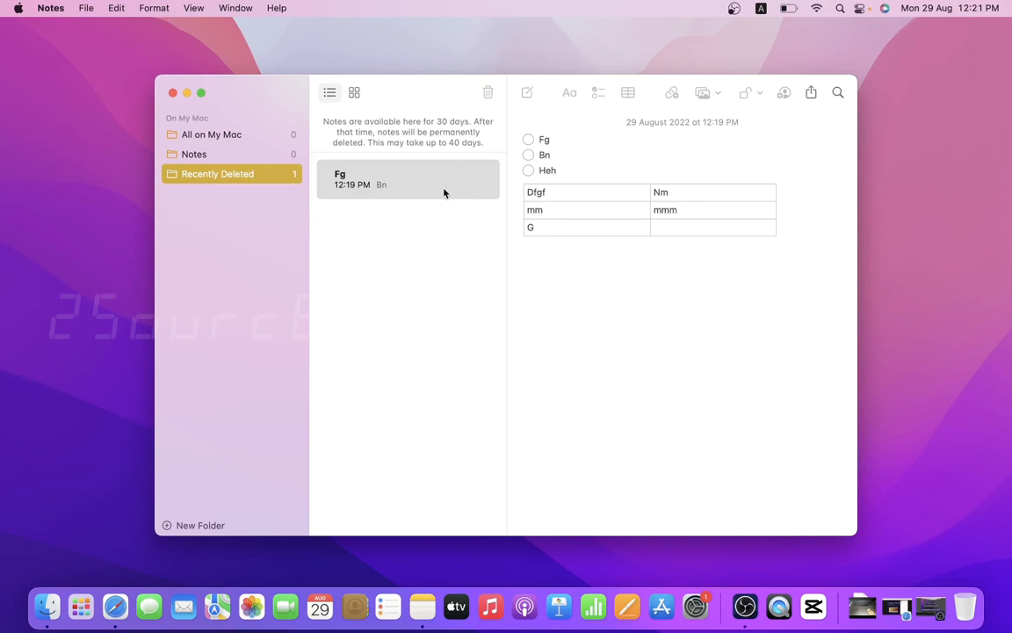
Step: Delete the Fg note for good from Recently Deleted and confirm, leaving no notes
{"action": "right_click", "coordinate": [408, 179]}
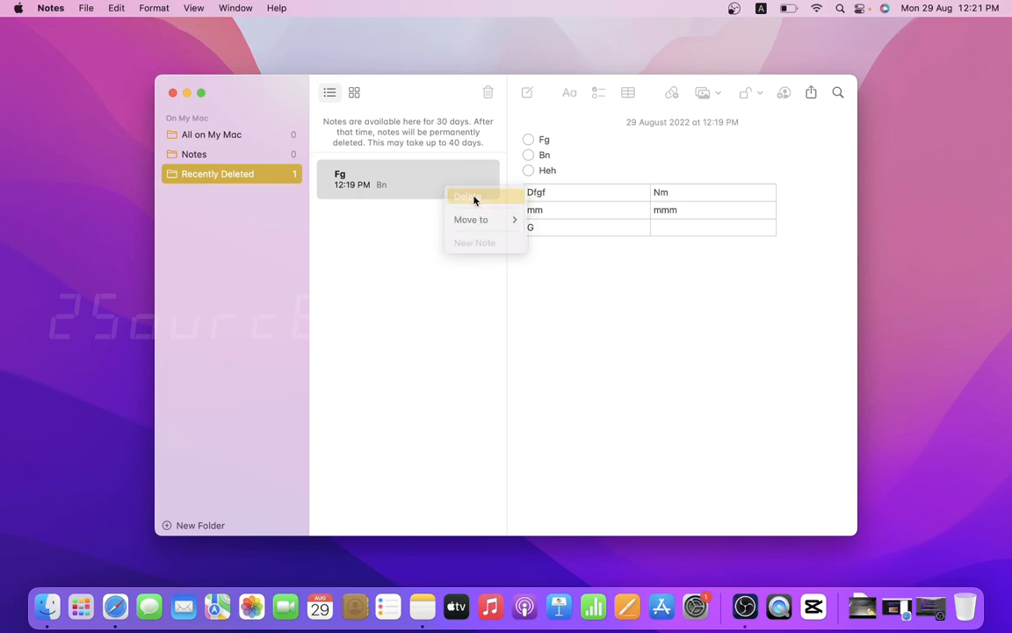
{"action": "left_click", "coordinate": [468, 195]}
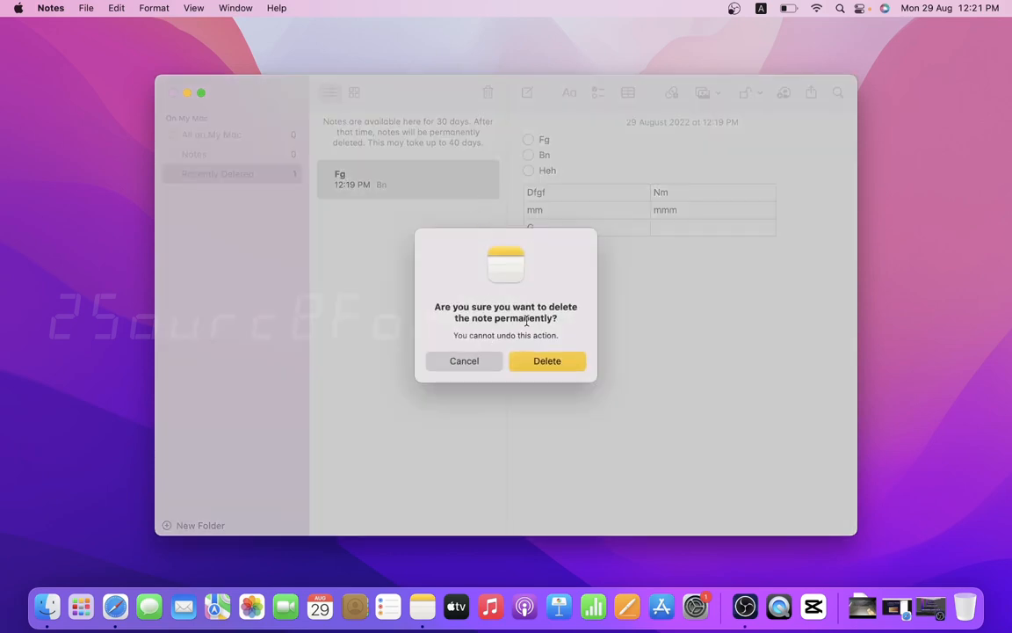
{"action": "left_click", "coordinate": [547, 361]}
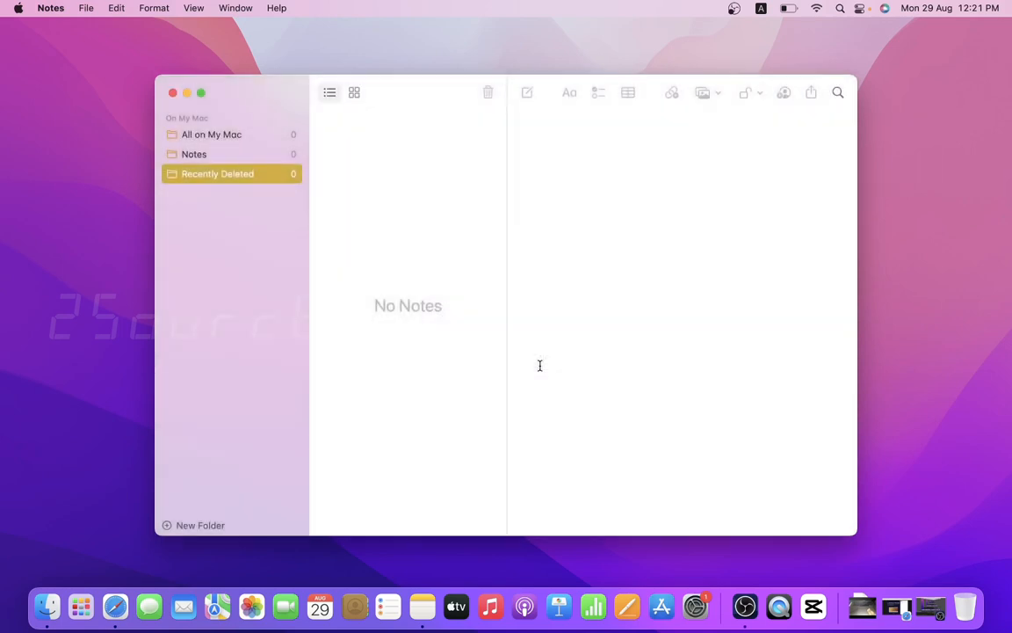